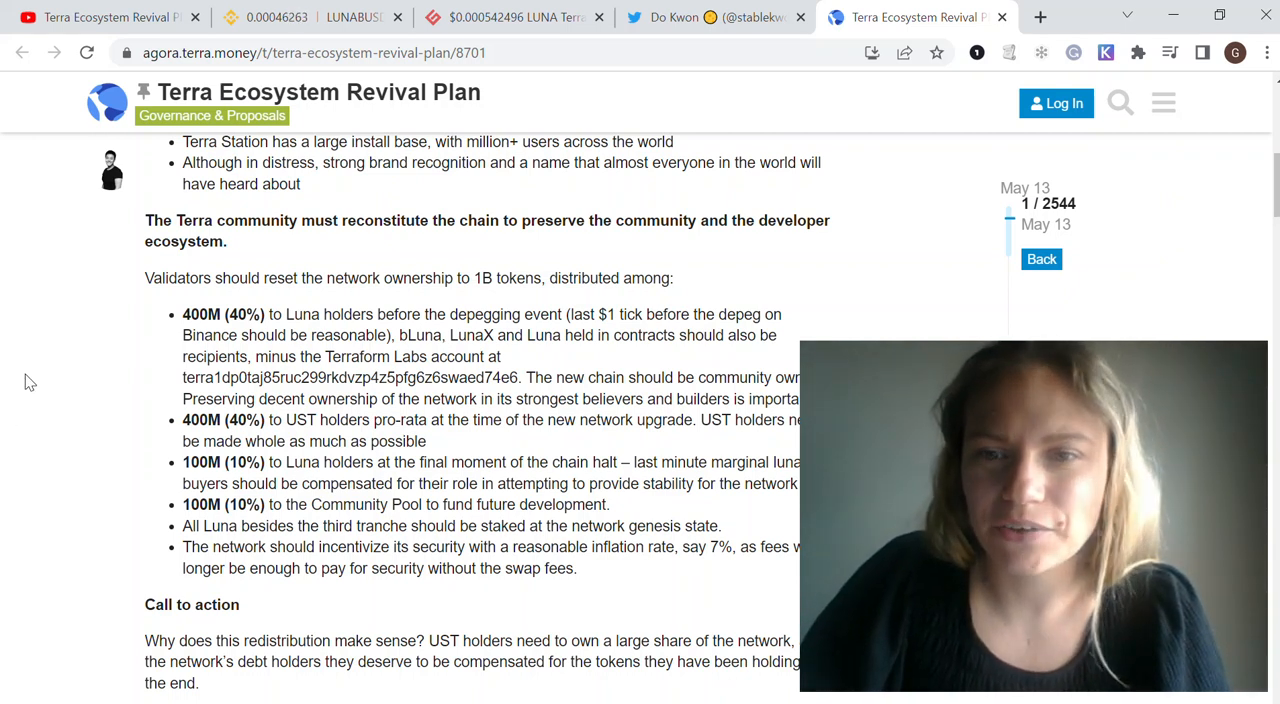
Finish reading the Revival Plan proposal, then switch to Do Kwon's Twitter profile.
click(310, 17)
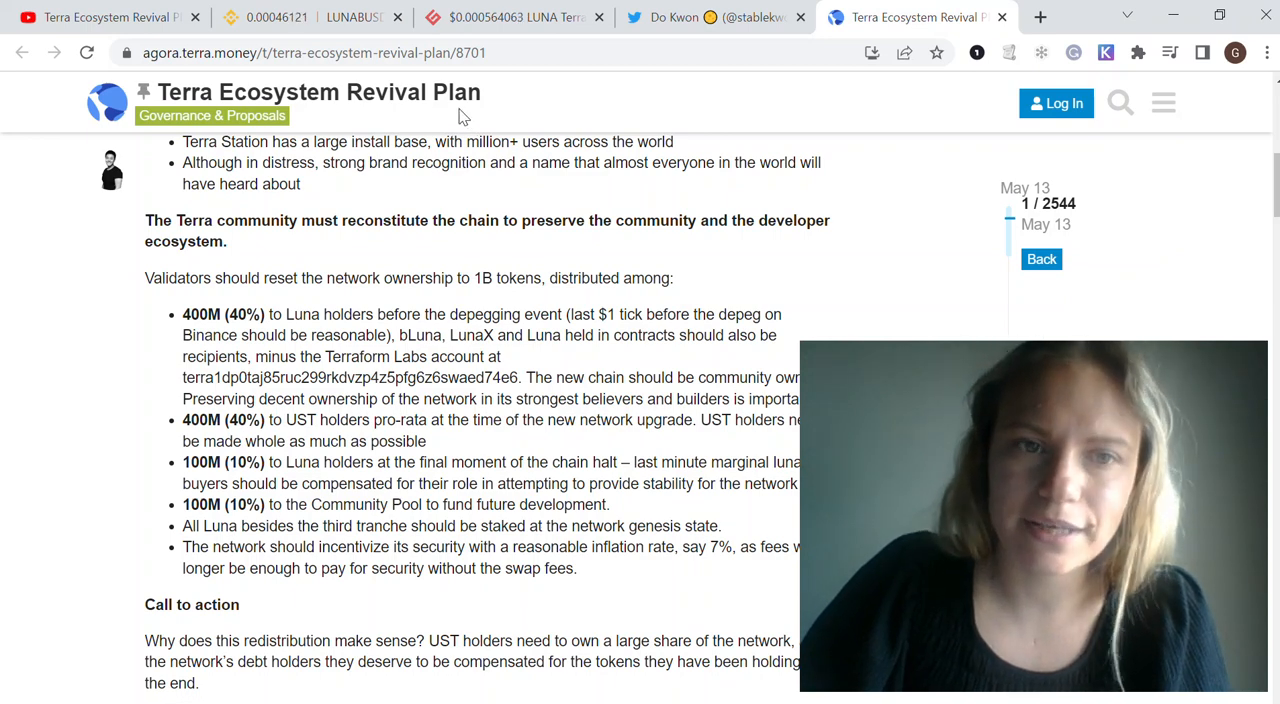
click(712, 17)
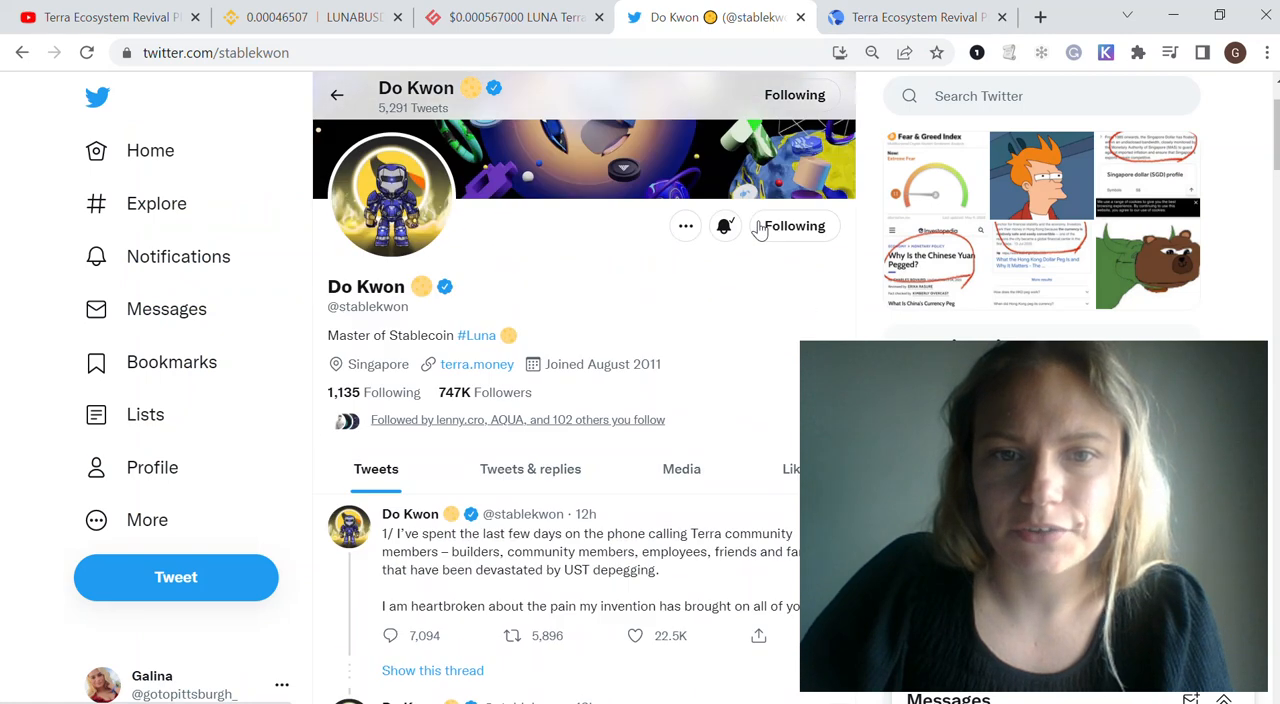
Scroll through Do Kwon's recent tweets, then switch to Binance's LUNA/BUSD chart.
scroll(down, 3)
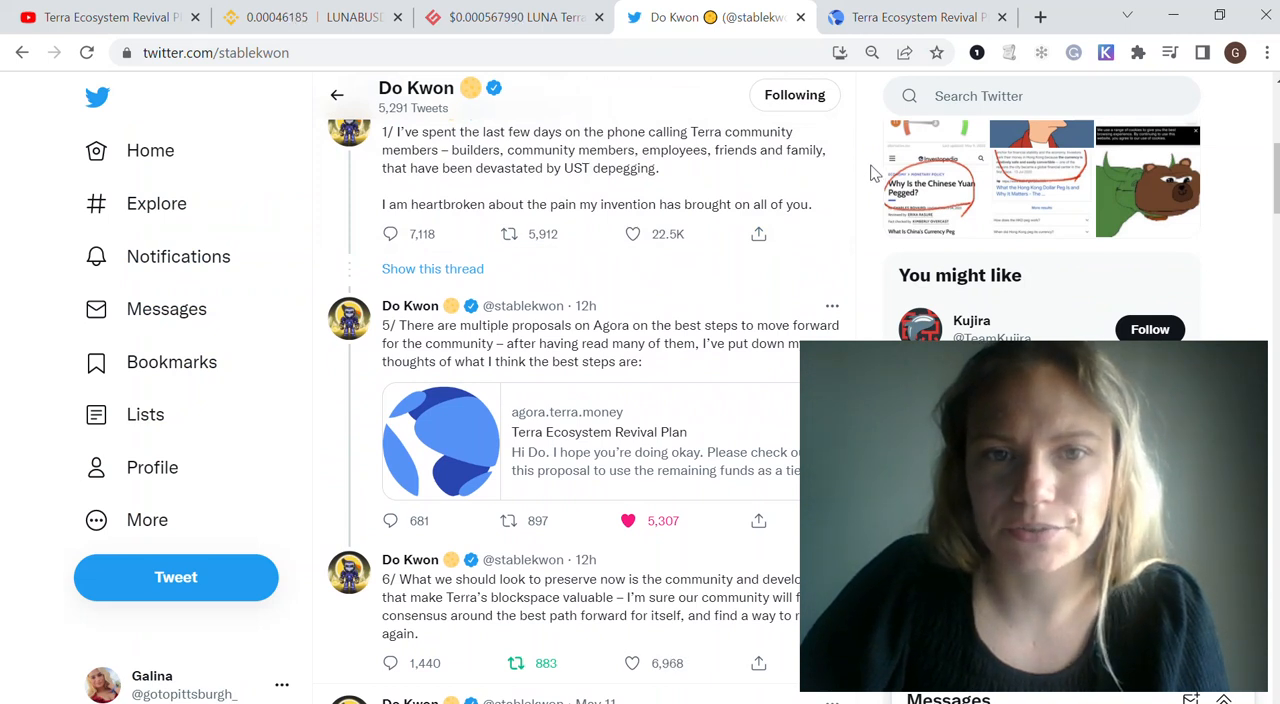
scroll(down, 3)
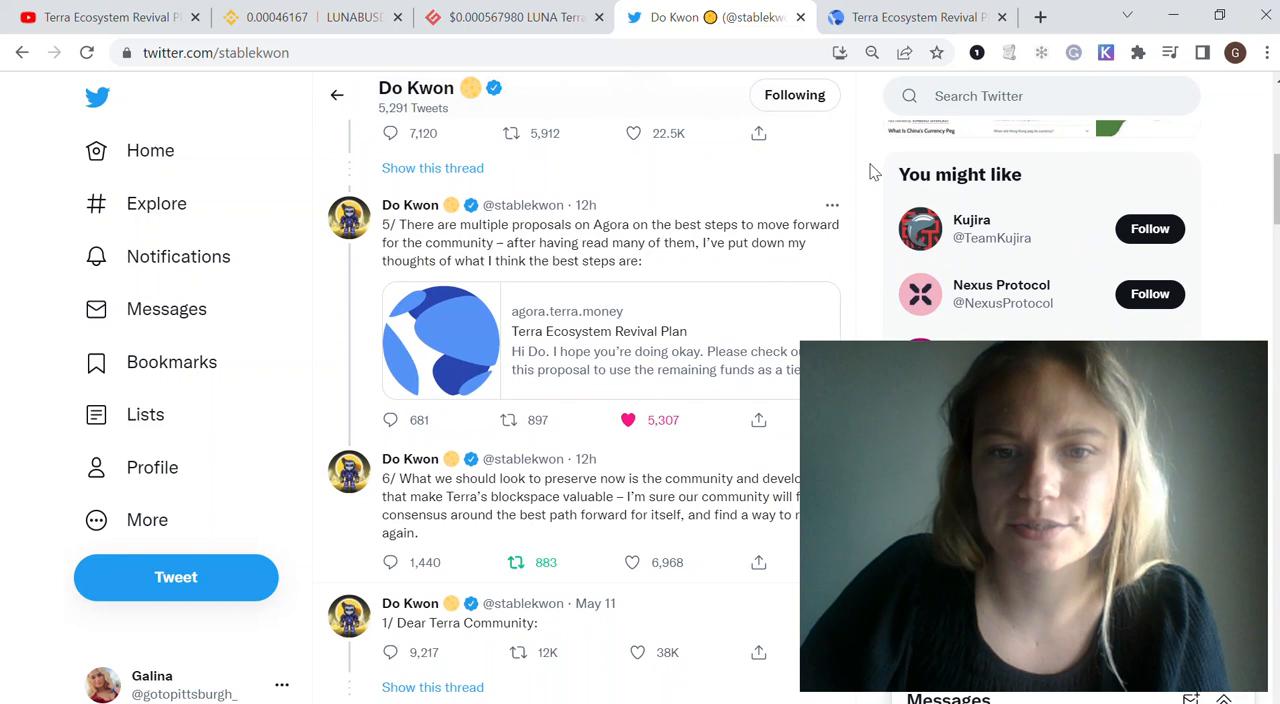
scroll(down, 3)
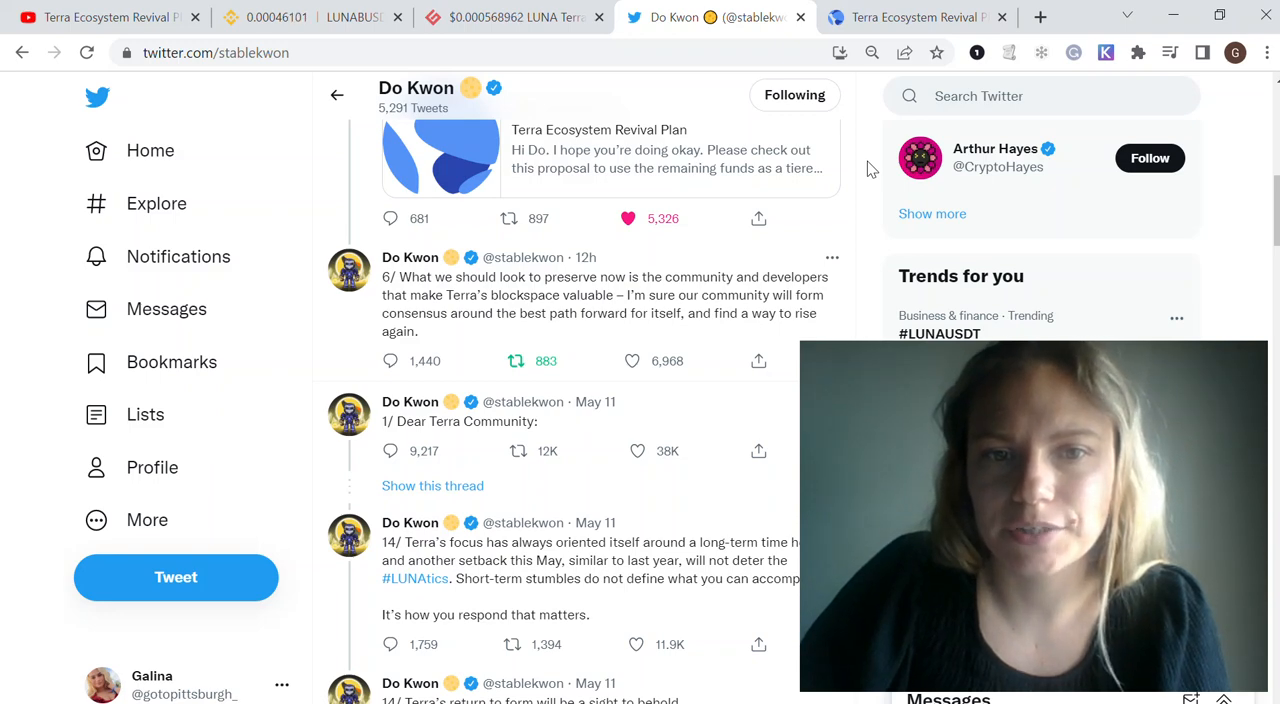
scroll(down, 3)
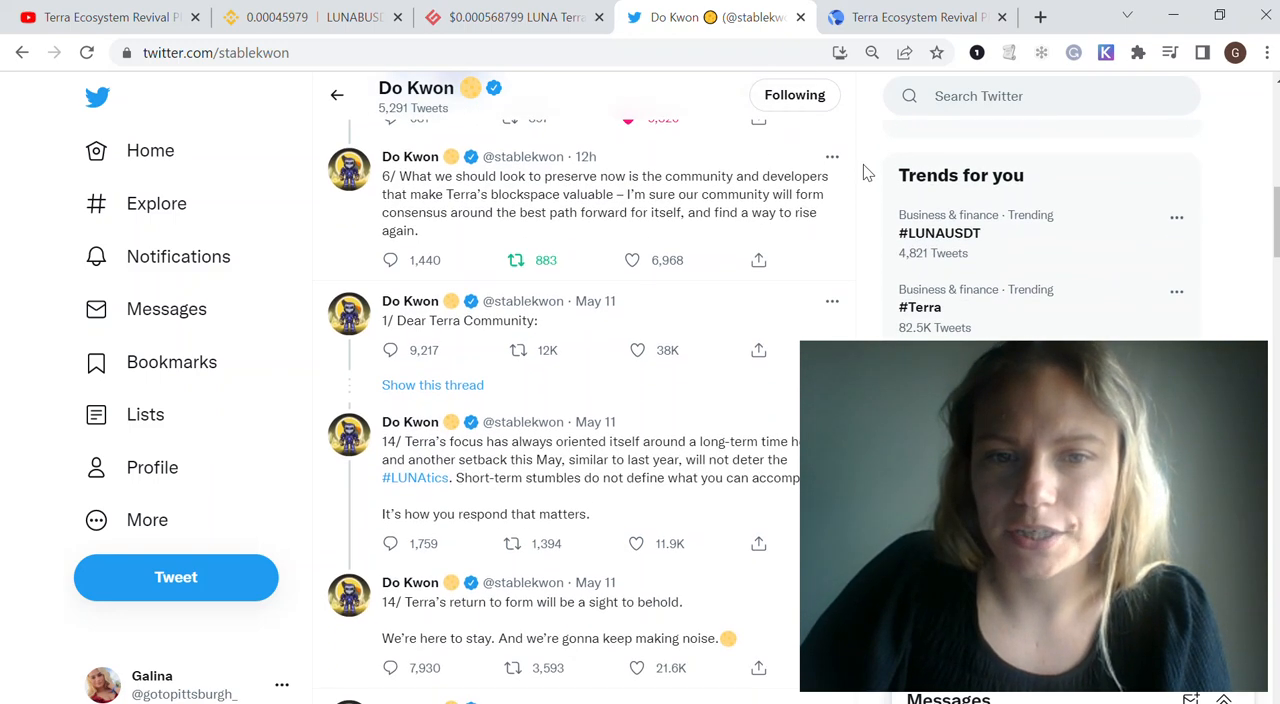
scroll(down, 3)
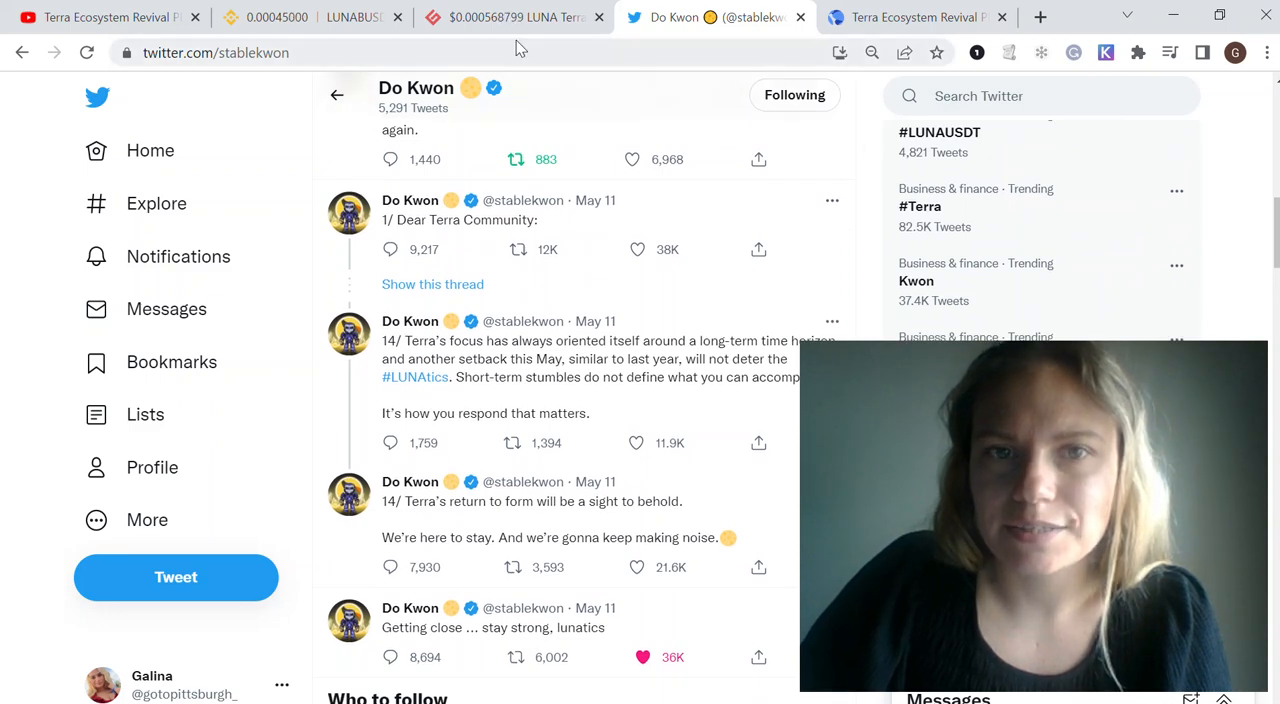
click(310, 17)
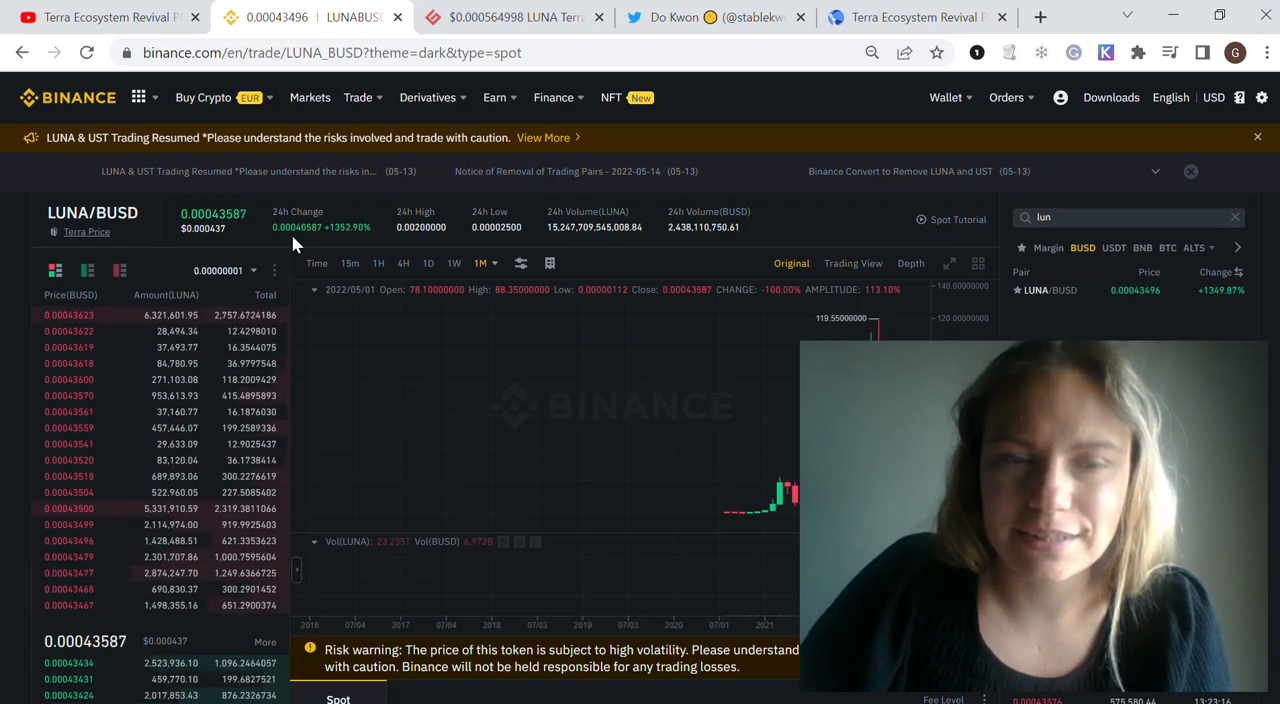
Return to the Agora proposal and read its 1B-token distribution and call-to-action.
click(912, 17)
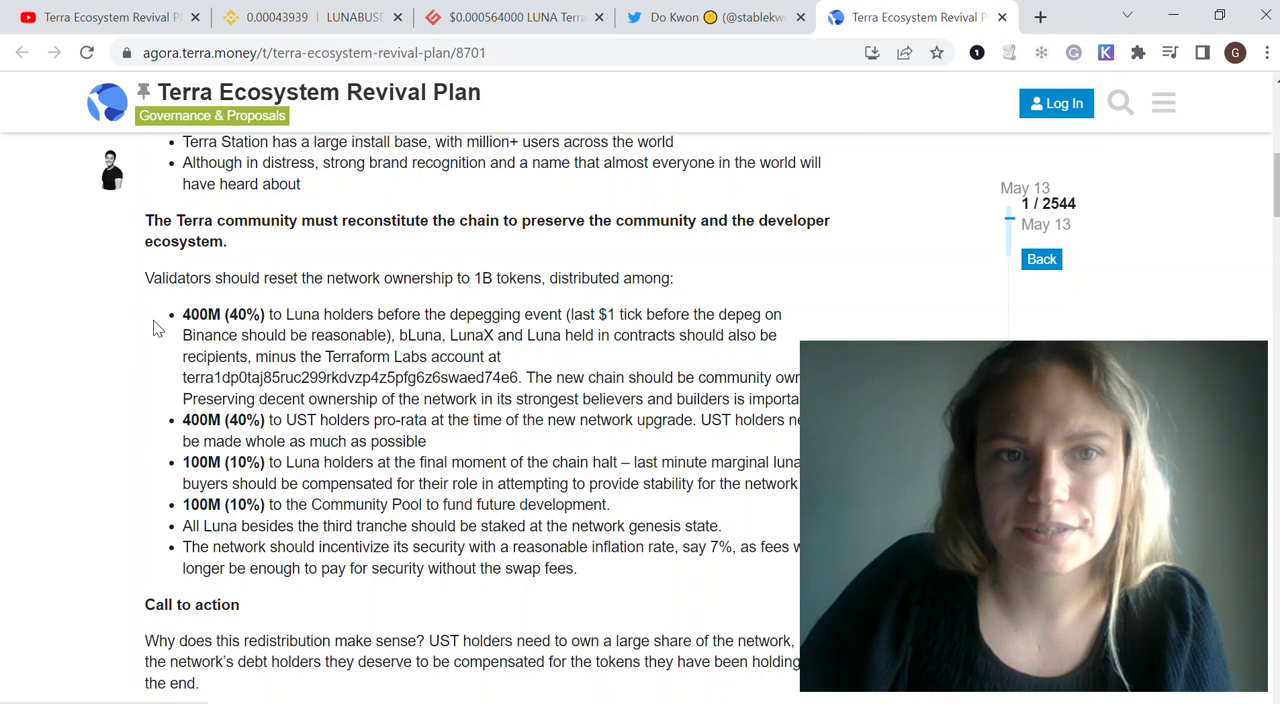
mouse_move(68, 408)
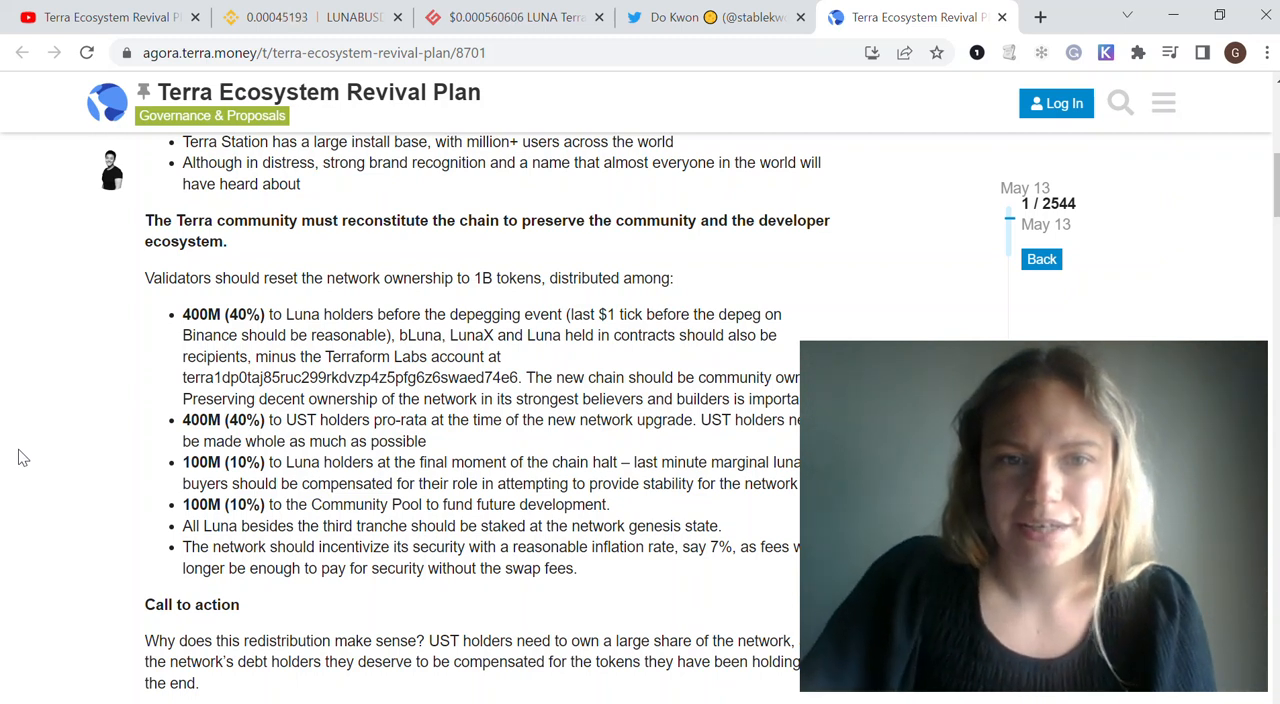
mouse_move(443, 368)
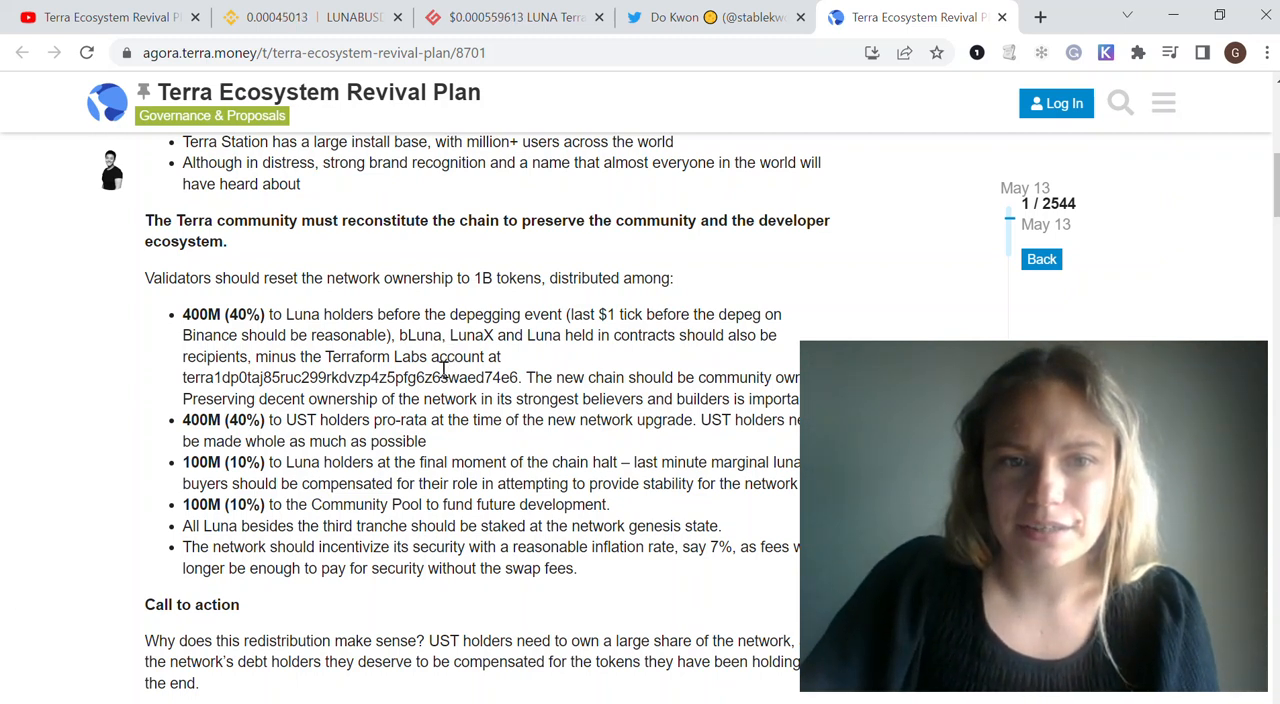
double_click(310, 377)
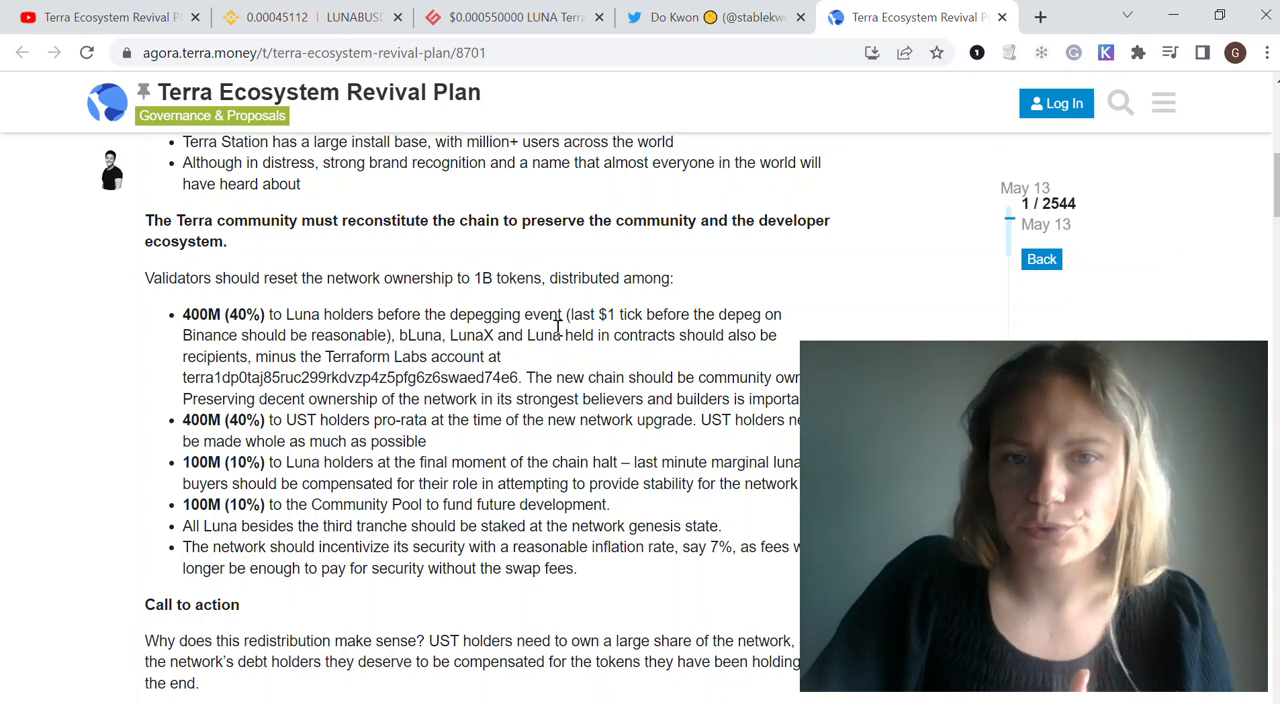
scroll(down, 3)
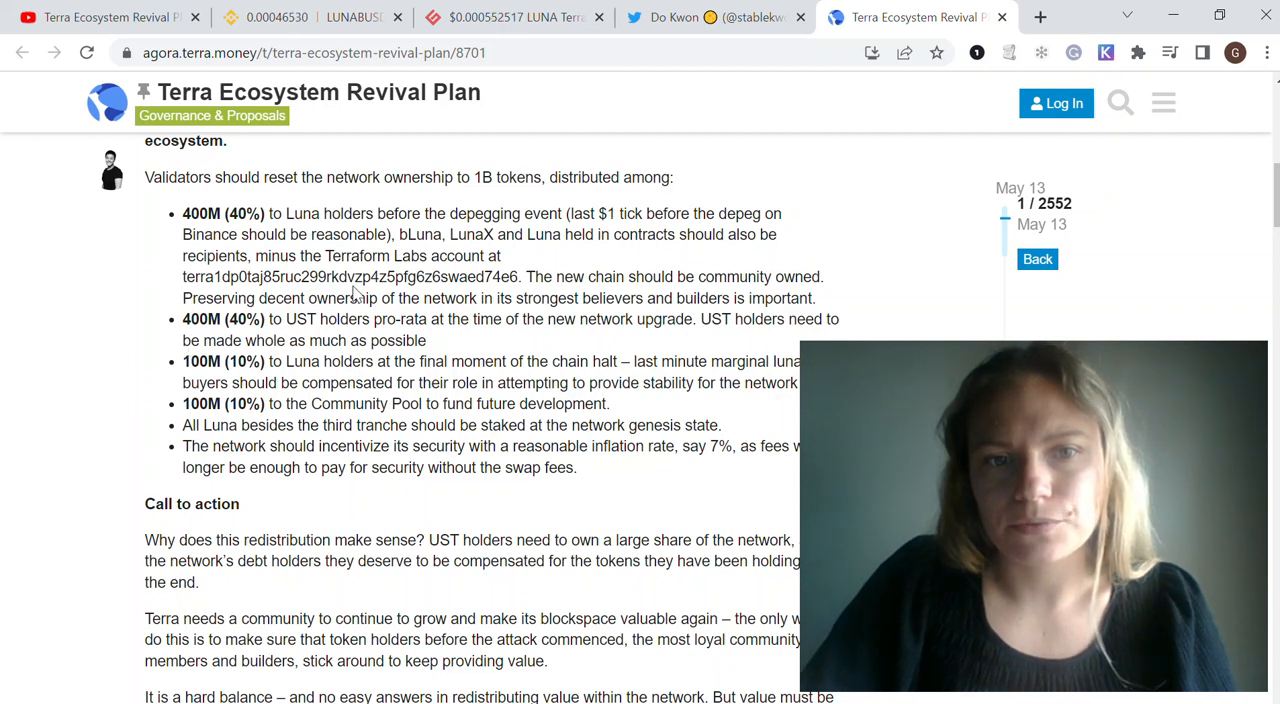
mouse_move(505, 347)
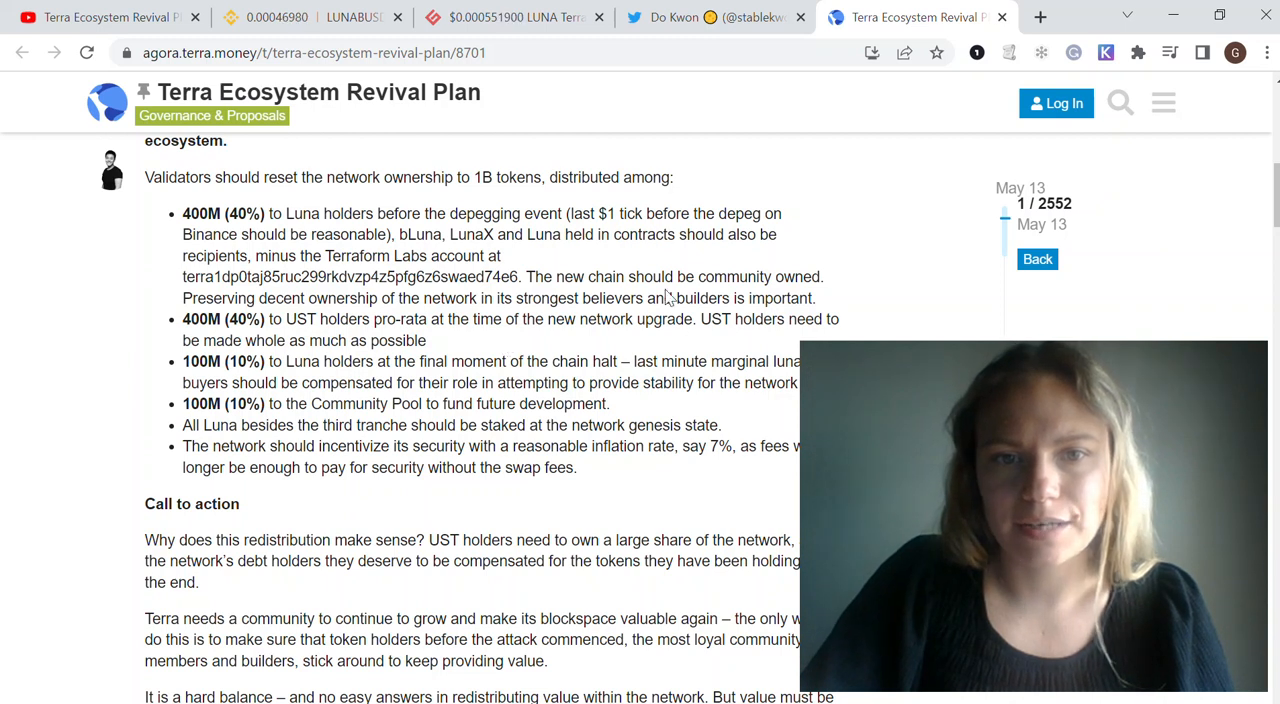
mouse_move(194, 332)
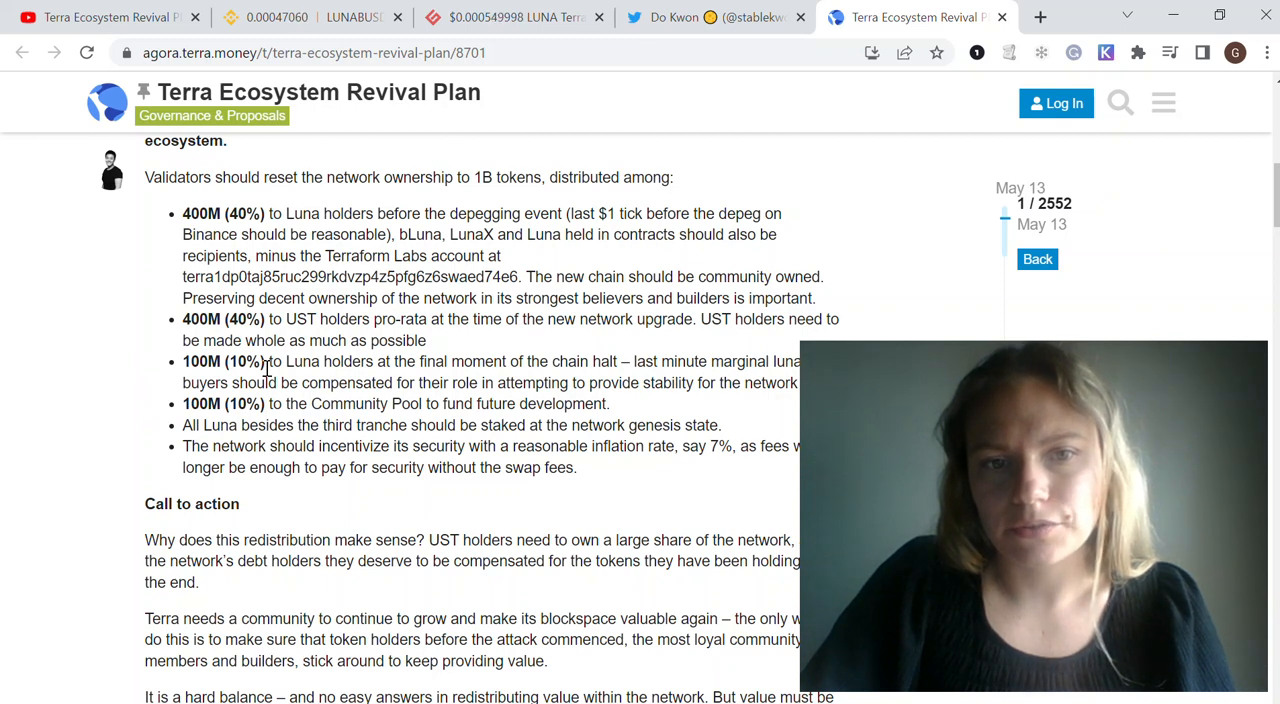
mouse_move(338, 382)
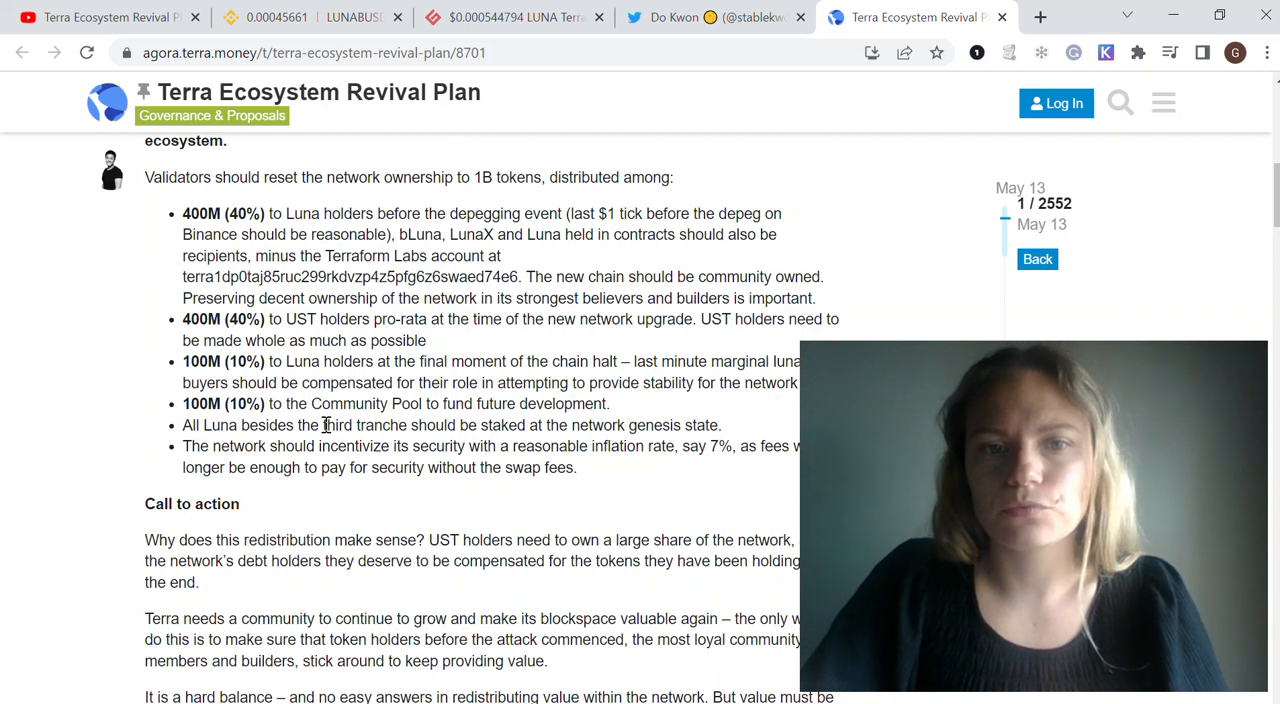
mouse_move(356, 403)
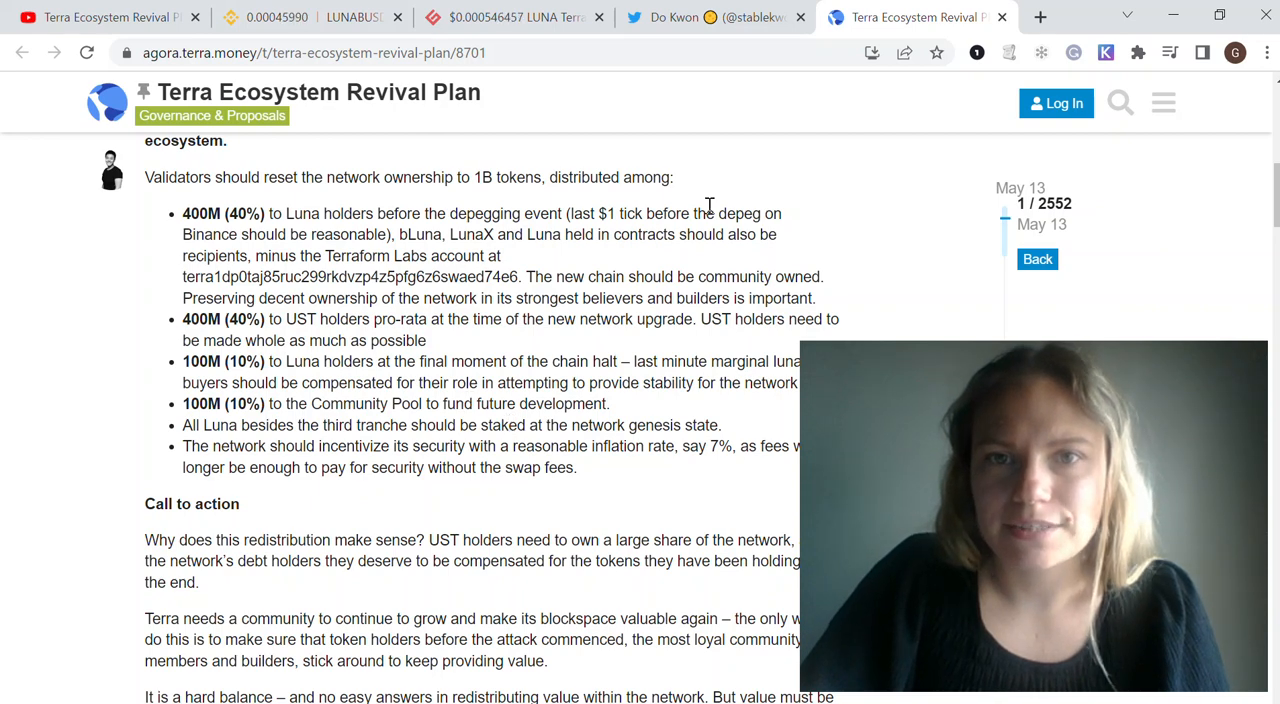
Revisit Do Kwon's tweet thread linking the Revival Plan, then return to Binance LUNA/BUSD.
click(713, 17)
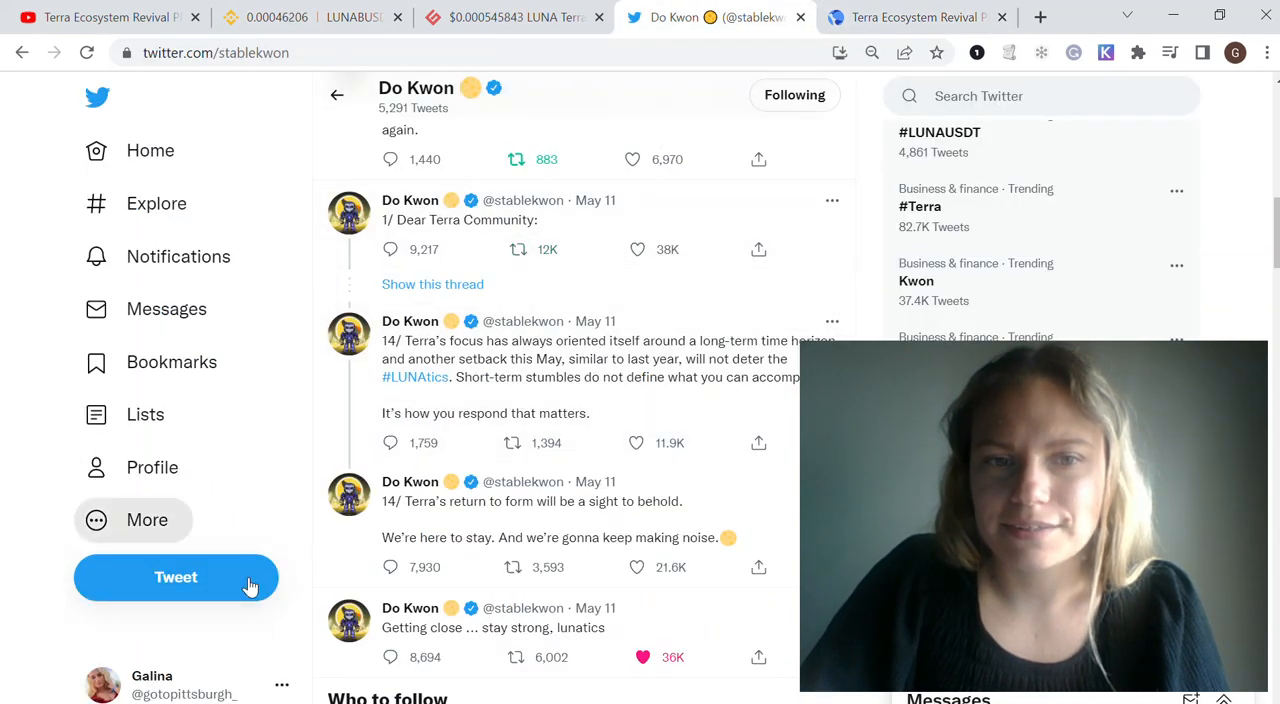
mouse_move(865, 202)
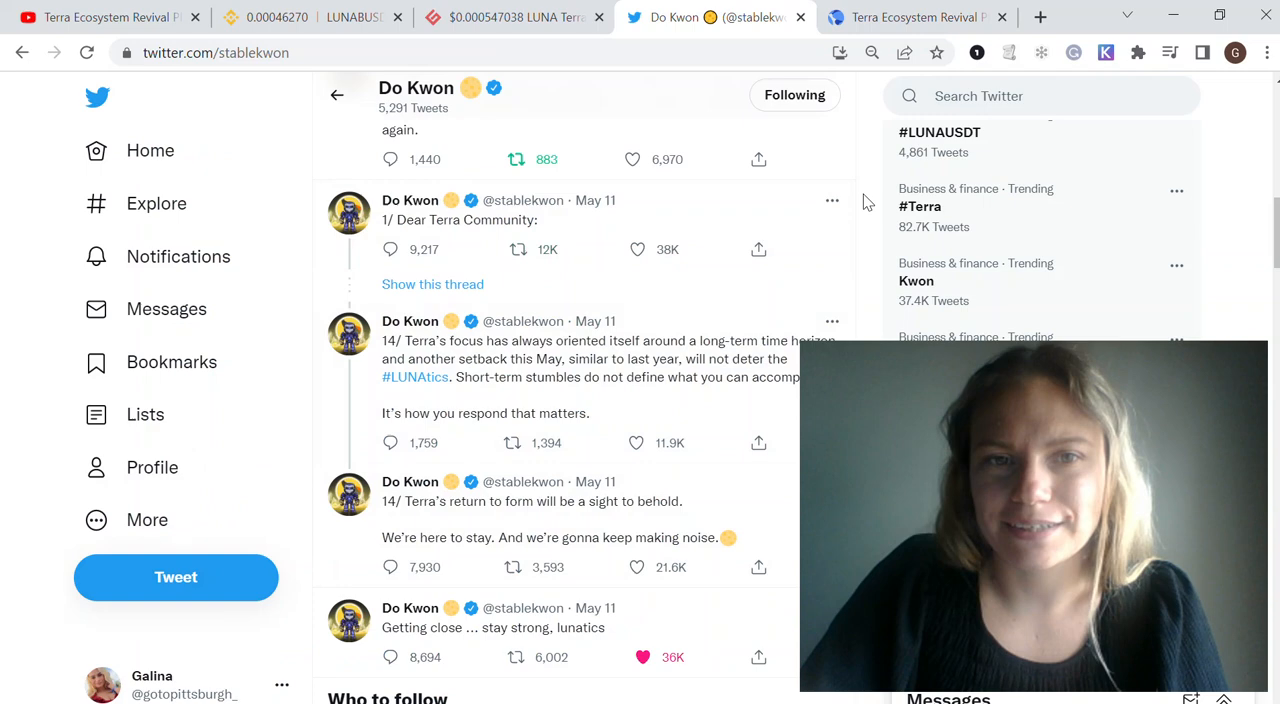
scroll(down, 3)
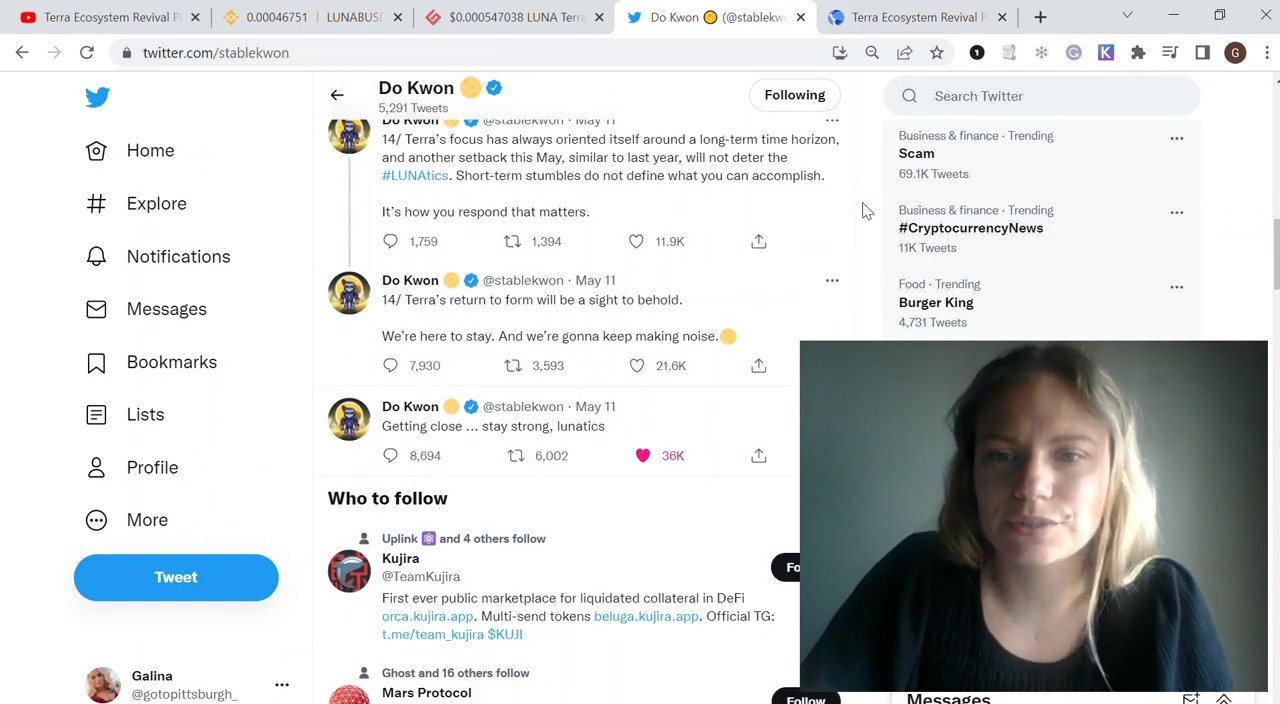
scroll(up, 3)
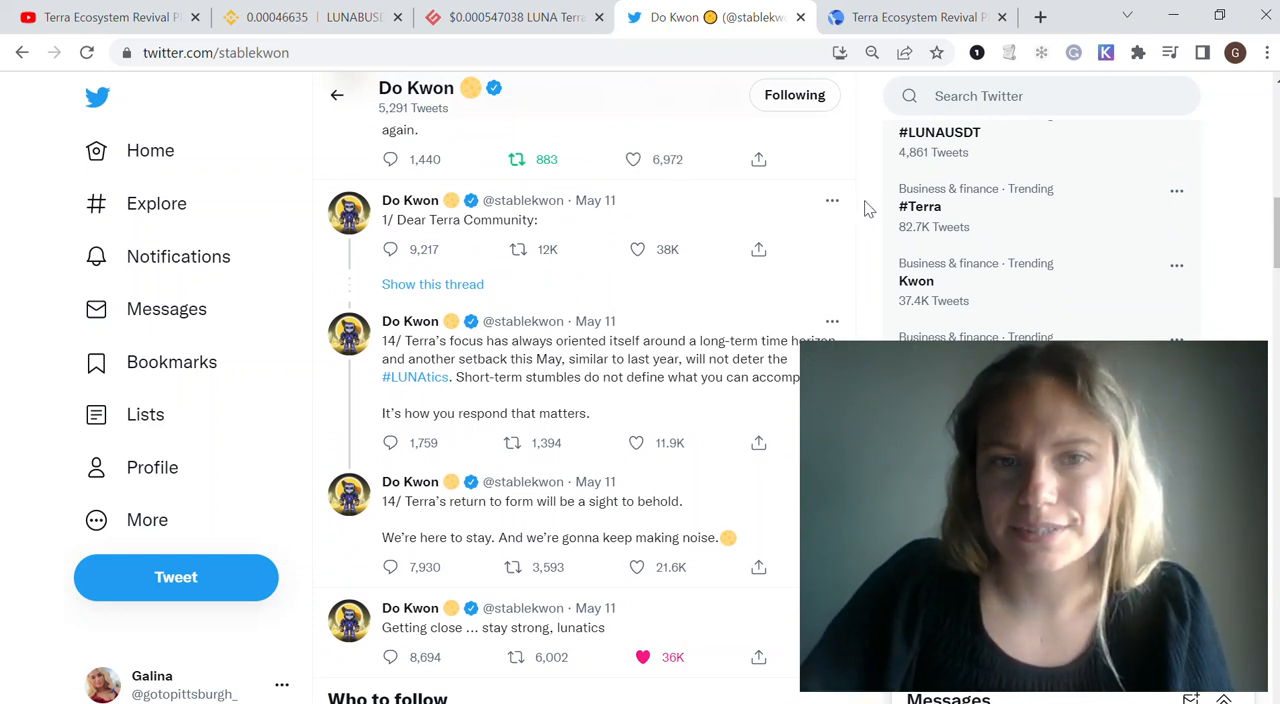
scroll(up, 3)
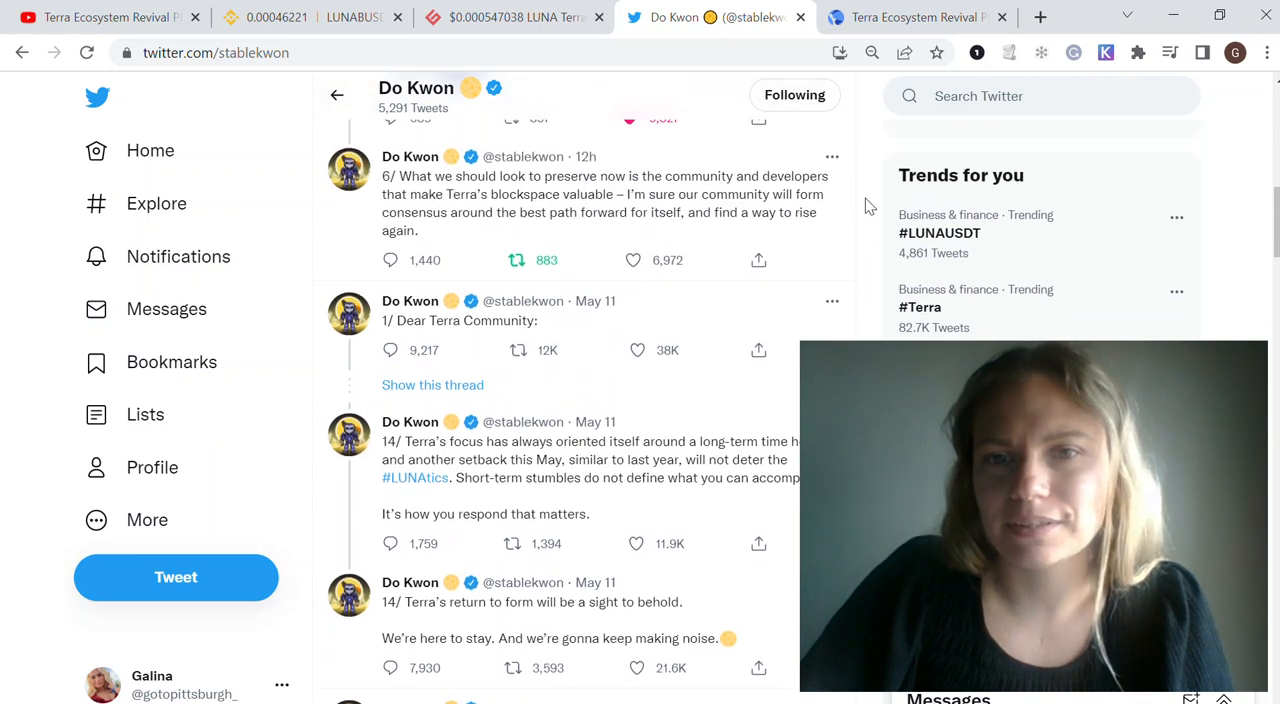
scroll(up, 3)
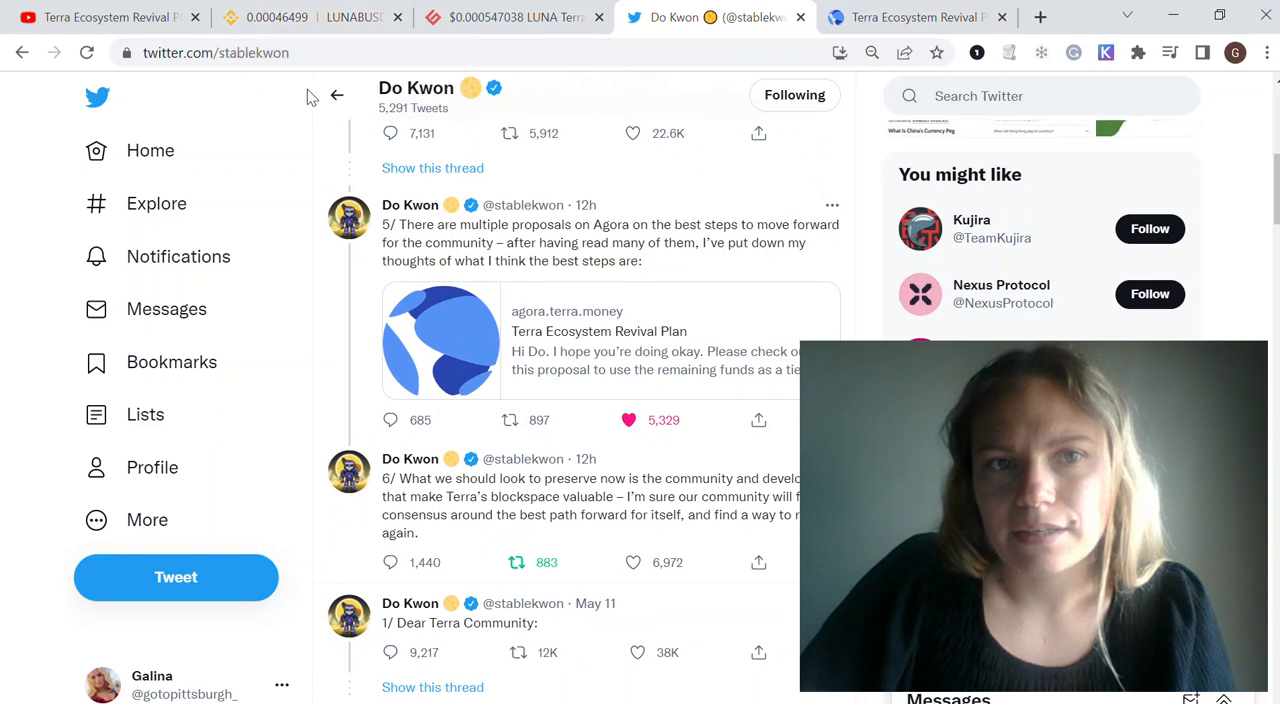
click(310, 17)
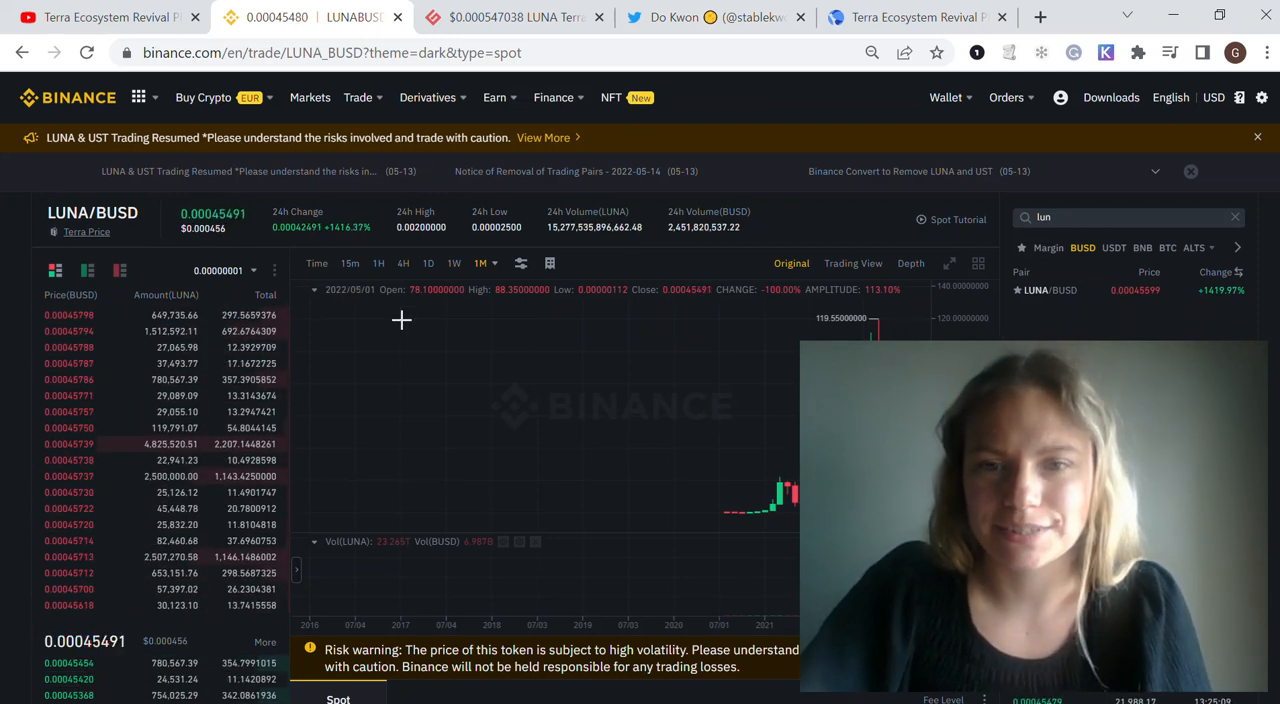
mouse_move(400, 333)
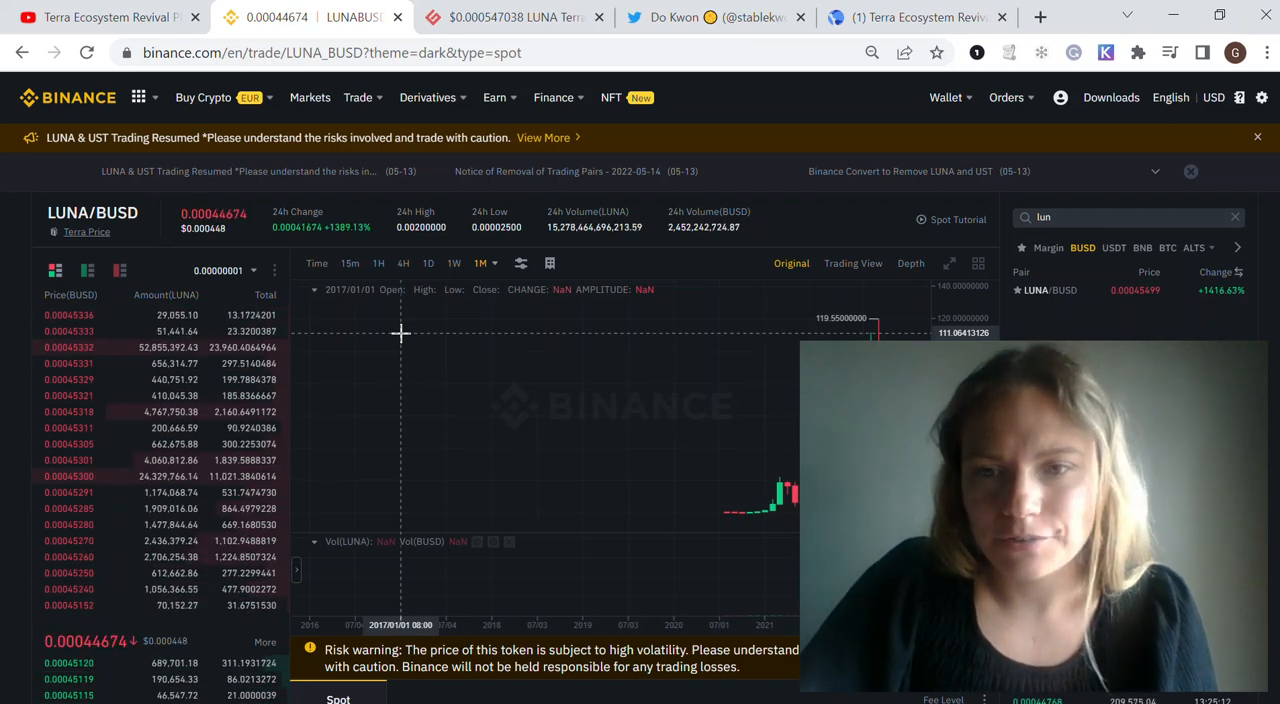
Glance at Binance's LUNA/BUSD chart, then move to the YouTube video's comments.
click(378, 263)
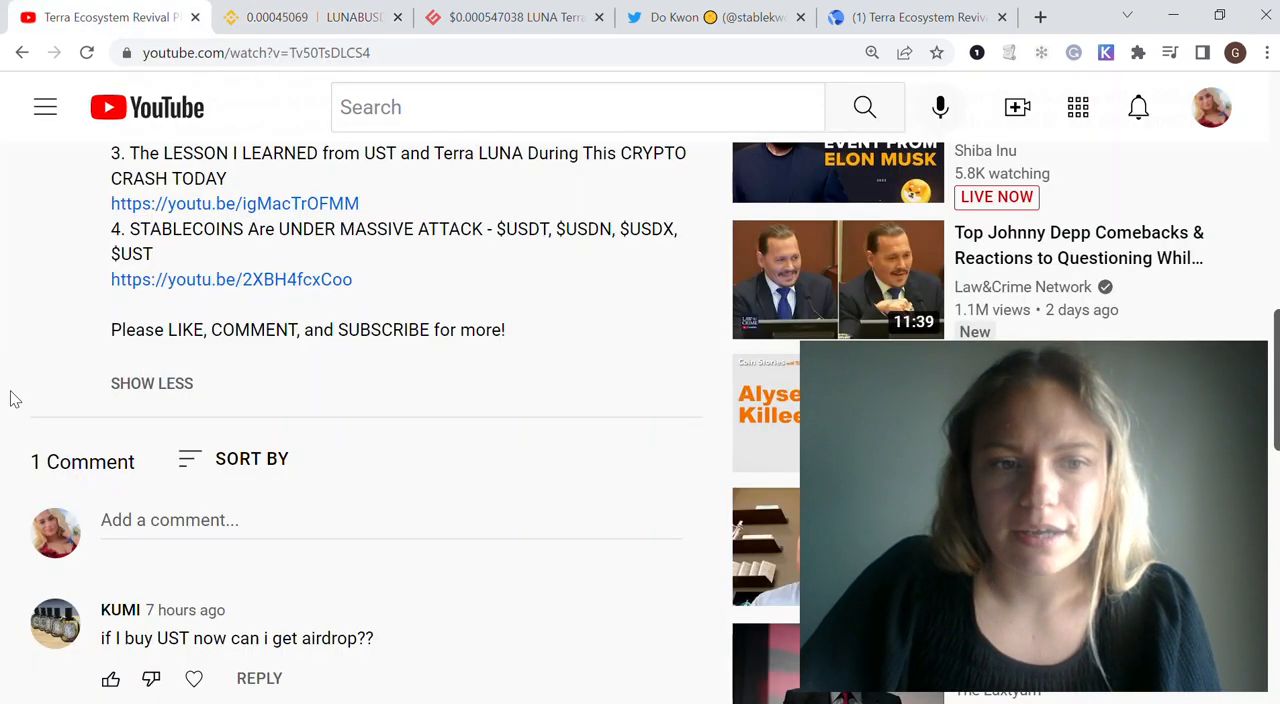
Read the YouTube comment asking about a UST airdrop, then return to Binance LUNA/BUSD.
scroll(down, 3)
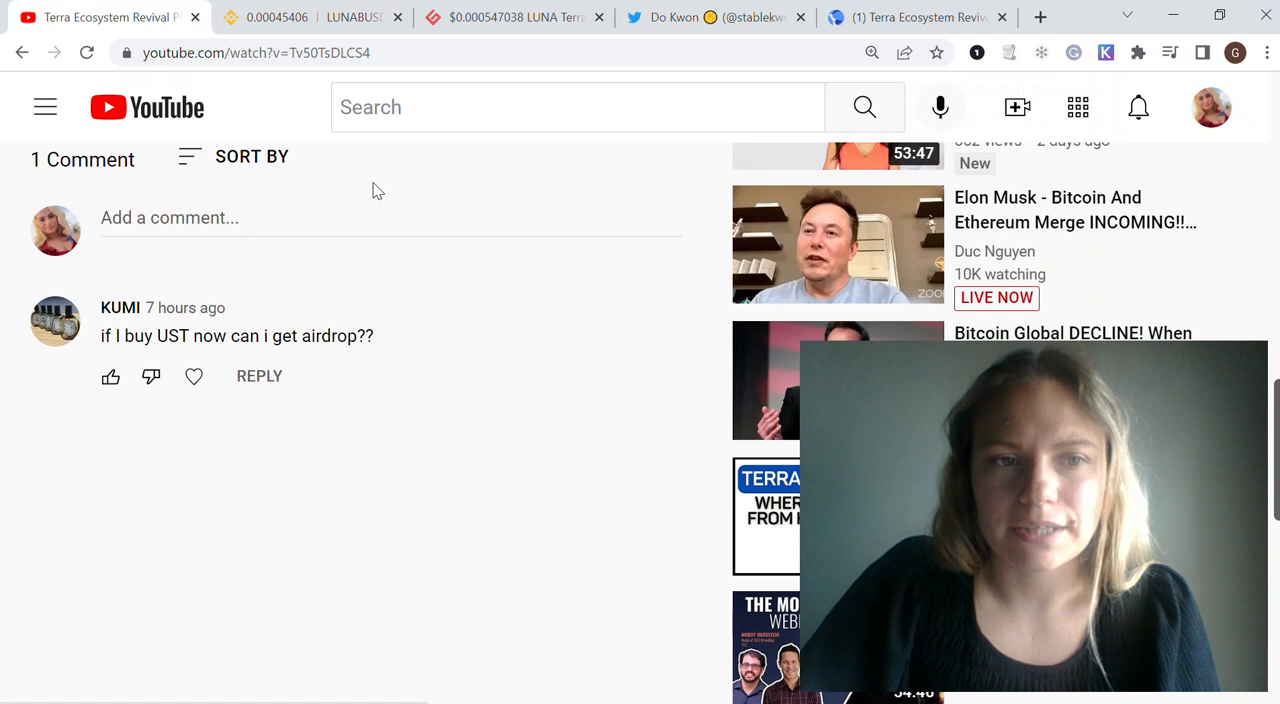
mouse_move(172, 346)
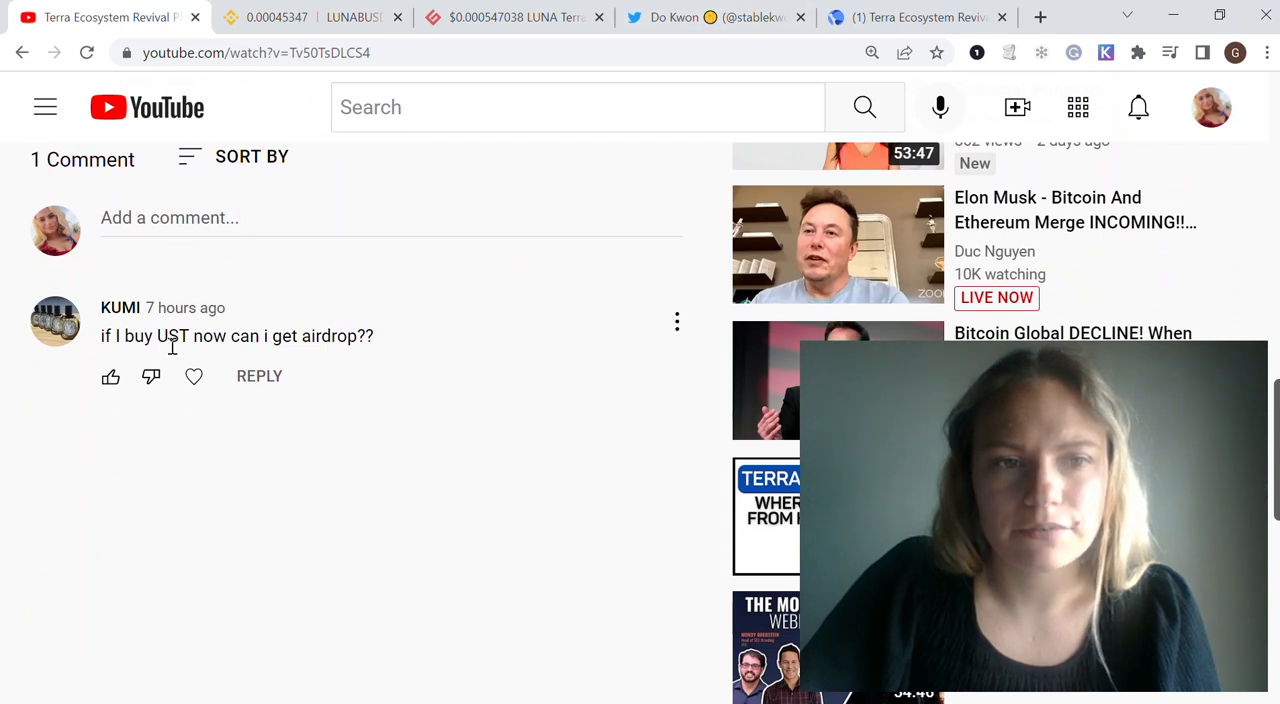
mouse_move(387, 374)
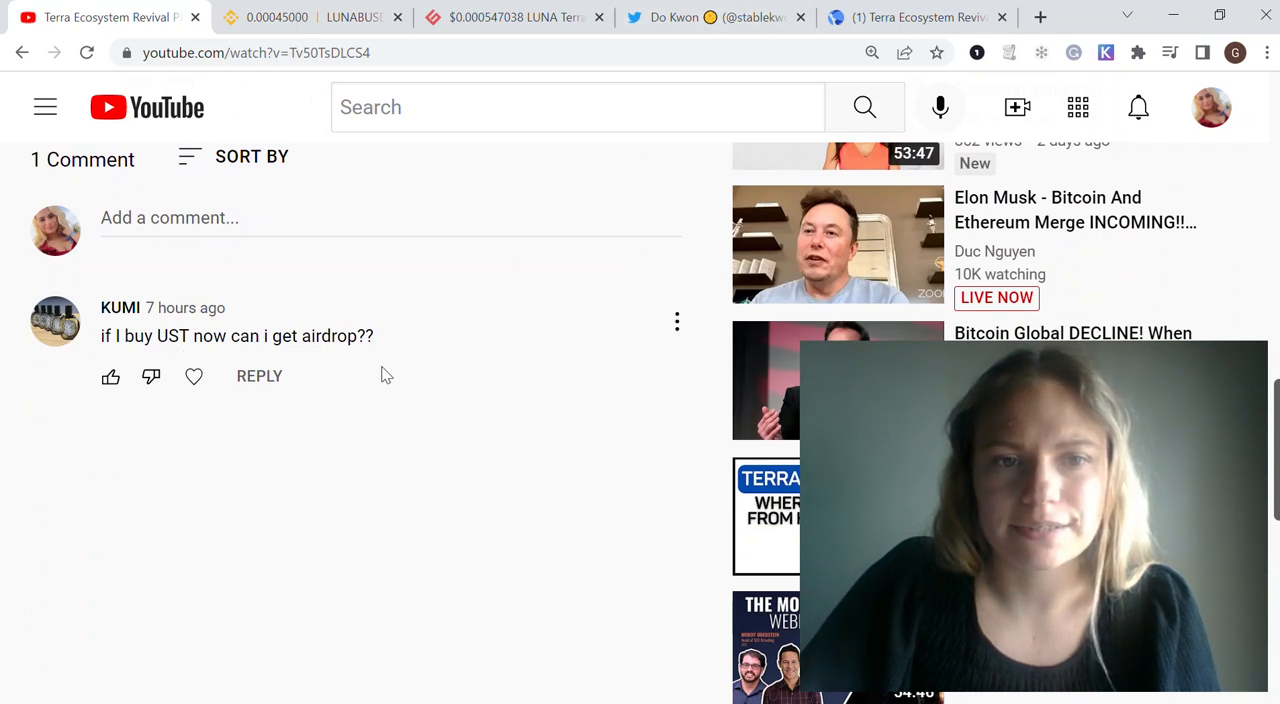
click(310, 17)
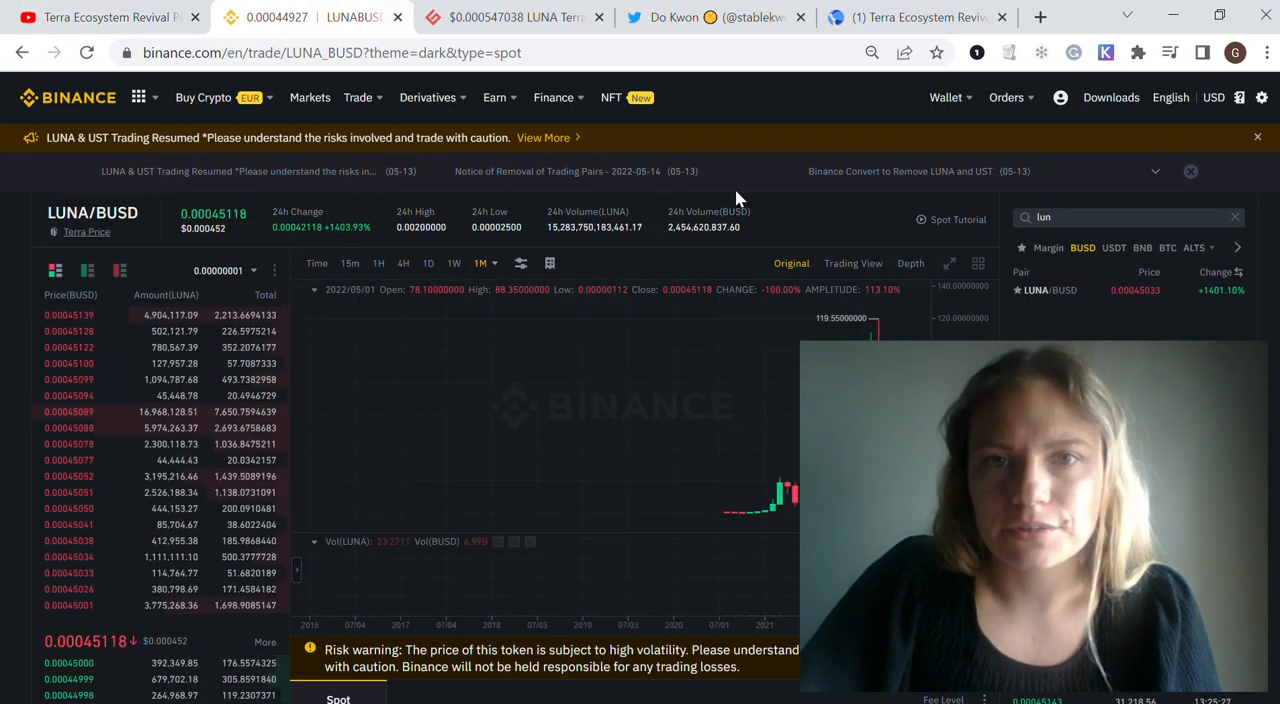
mouse_move(355, 310)
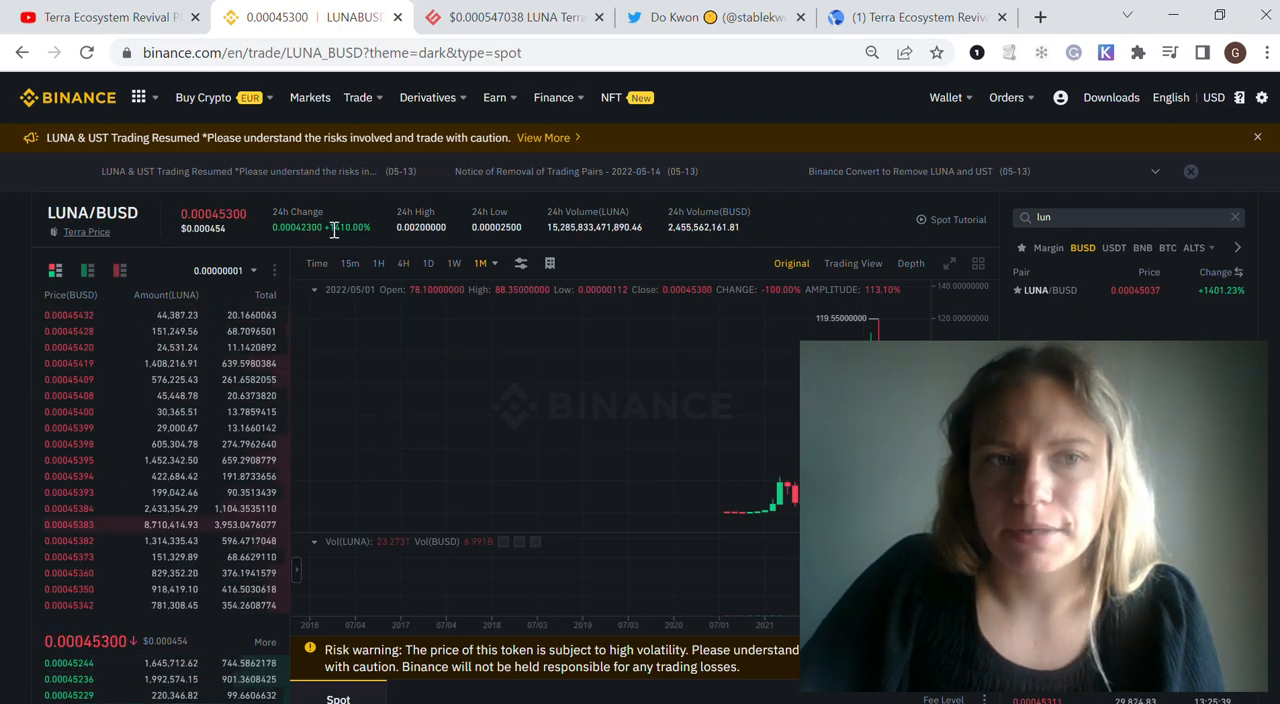
Highlight the plan's 10% share for last-minute LUNA buyers, then scroll Binance's LUNA/BUSD chart.
click(910, 17)
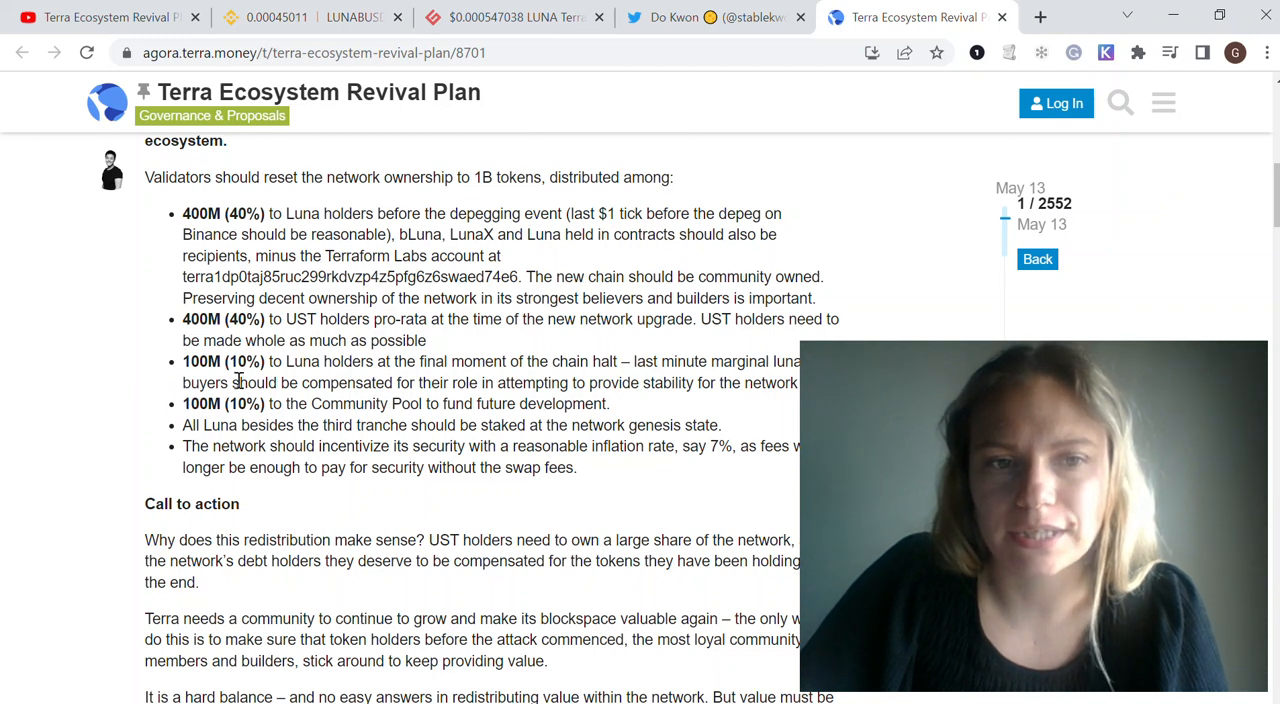
double_click(241, 361)
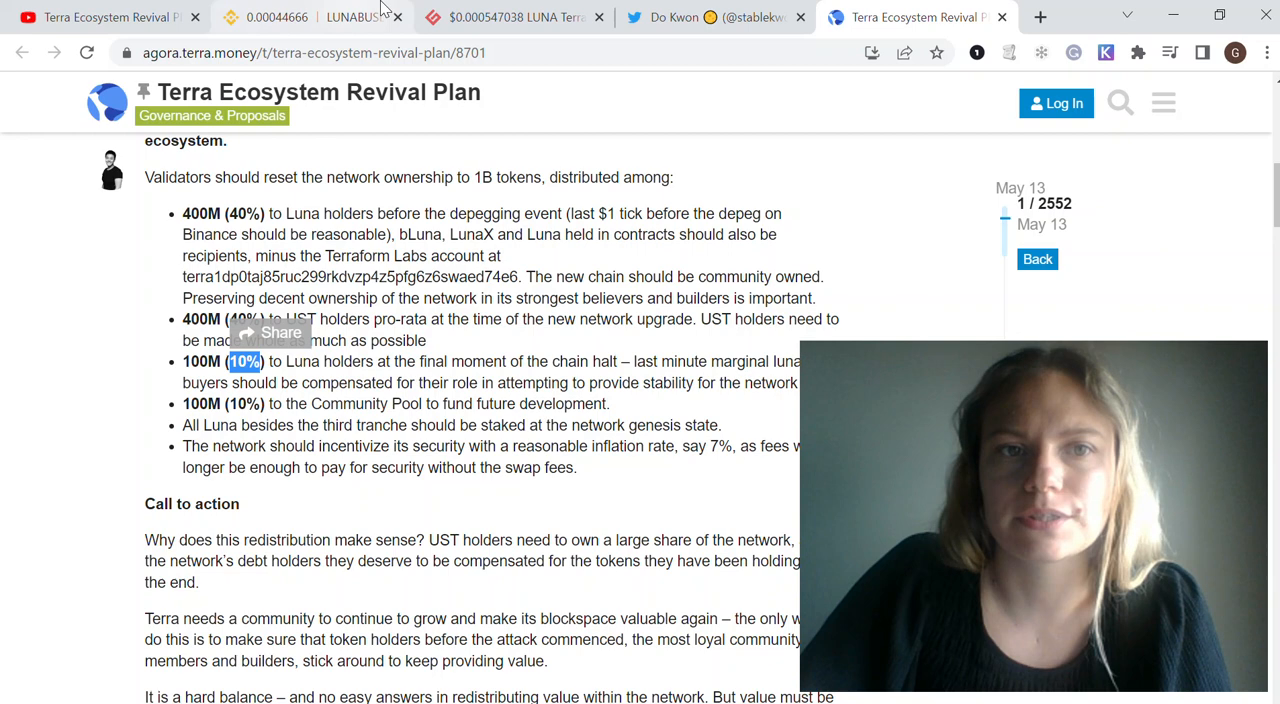
click(310, 17)
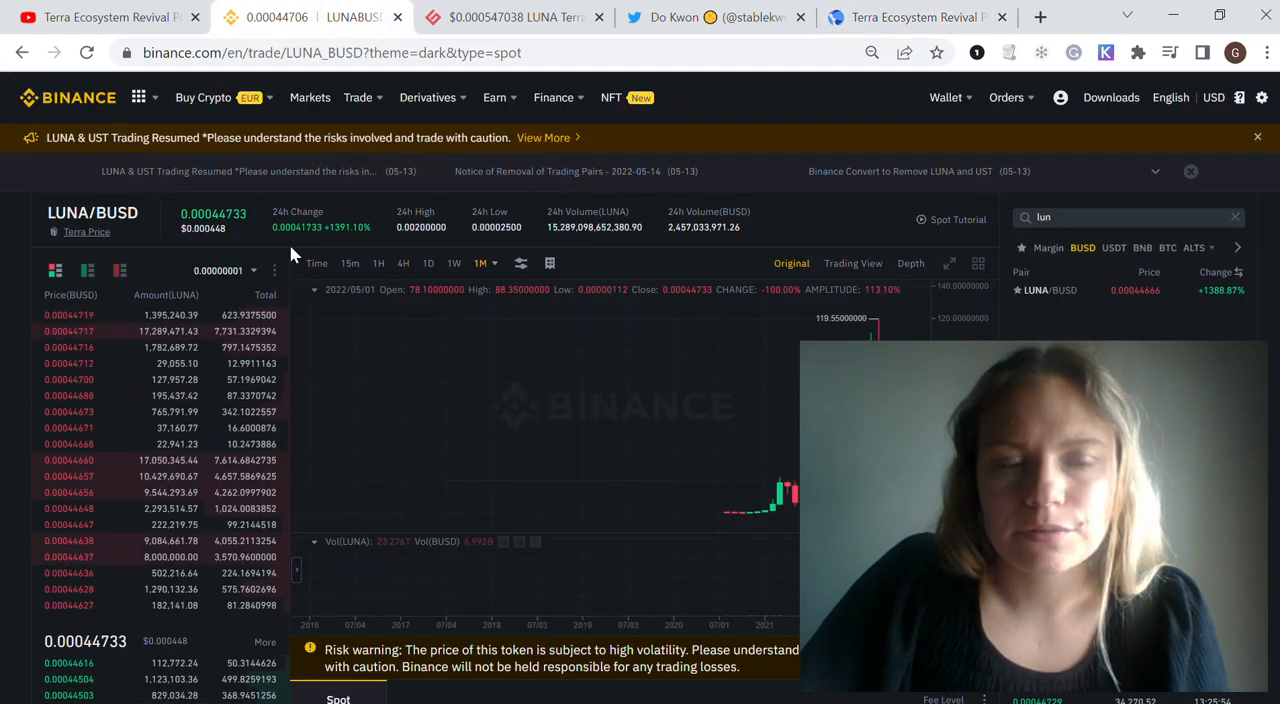
scroll(down, 3)
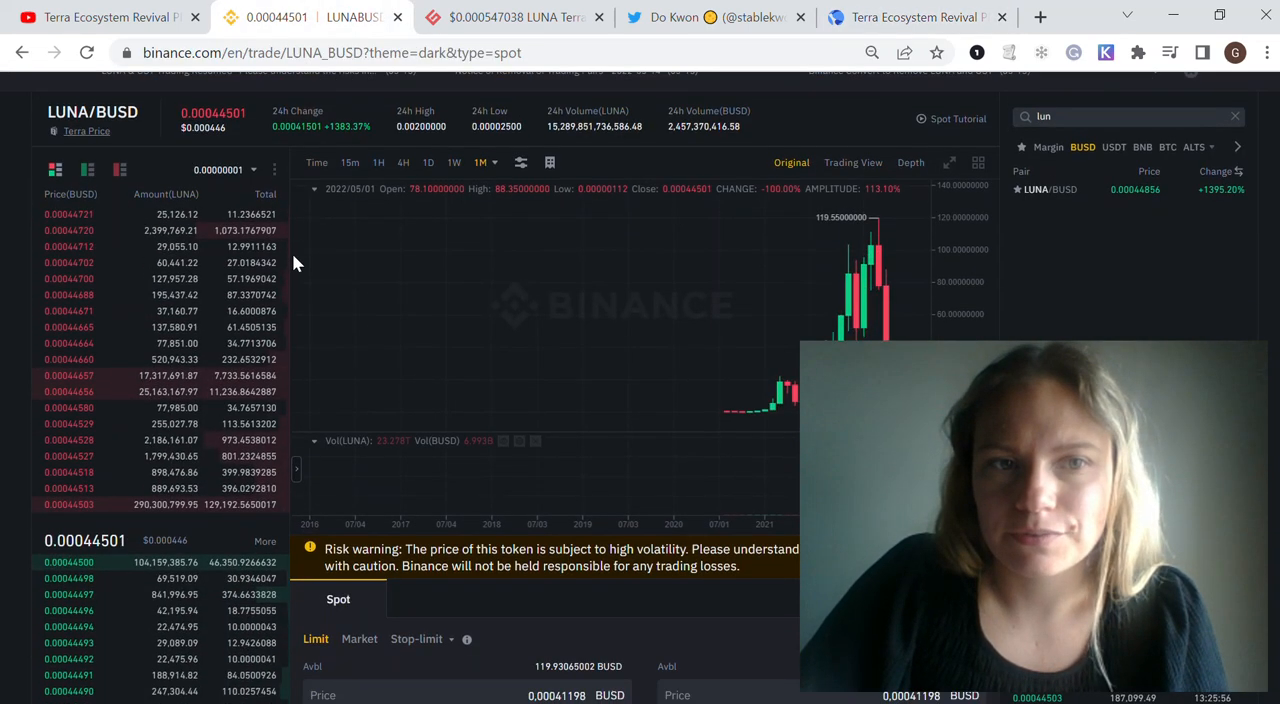
scroll(down, 3)
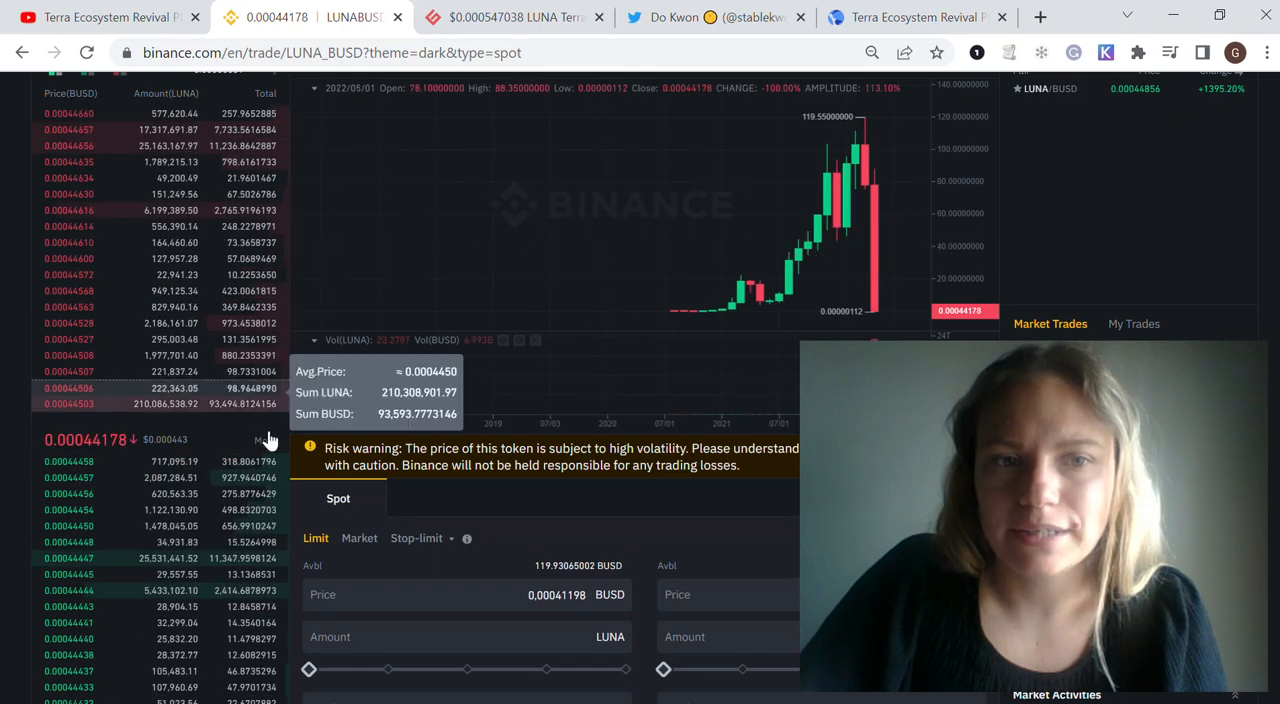
scroll(up, 3)
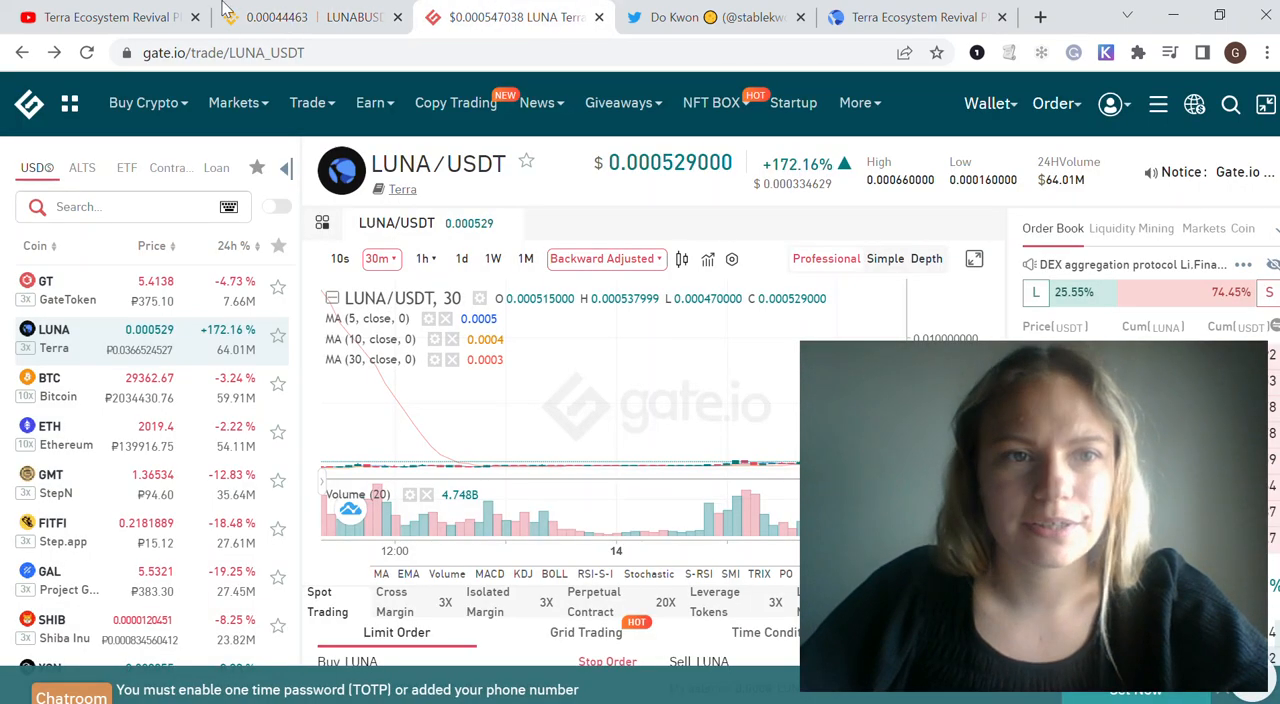
Check LUNA at about 0.00055 USDT on Gate.io, then return to Binance LUNA/BUSD.
click(233, 102)
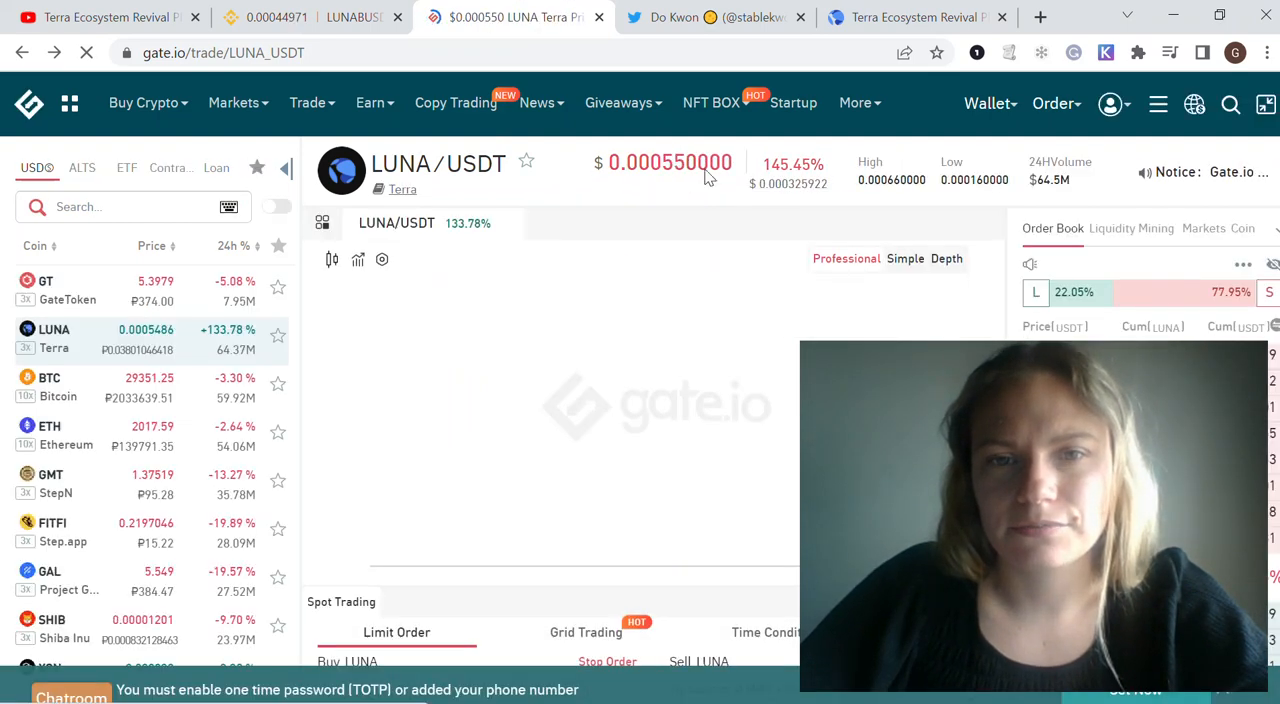
click(290, 17)
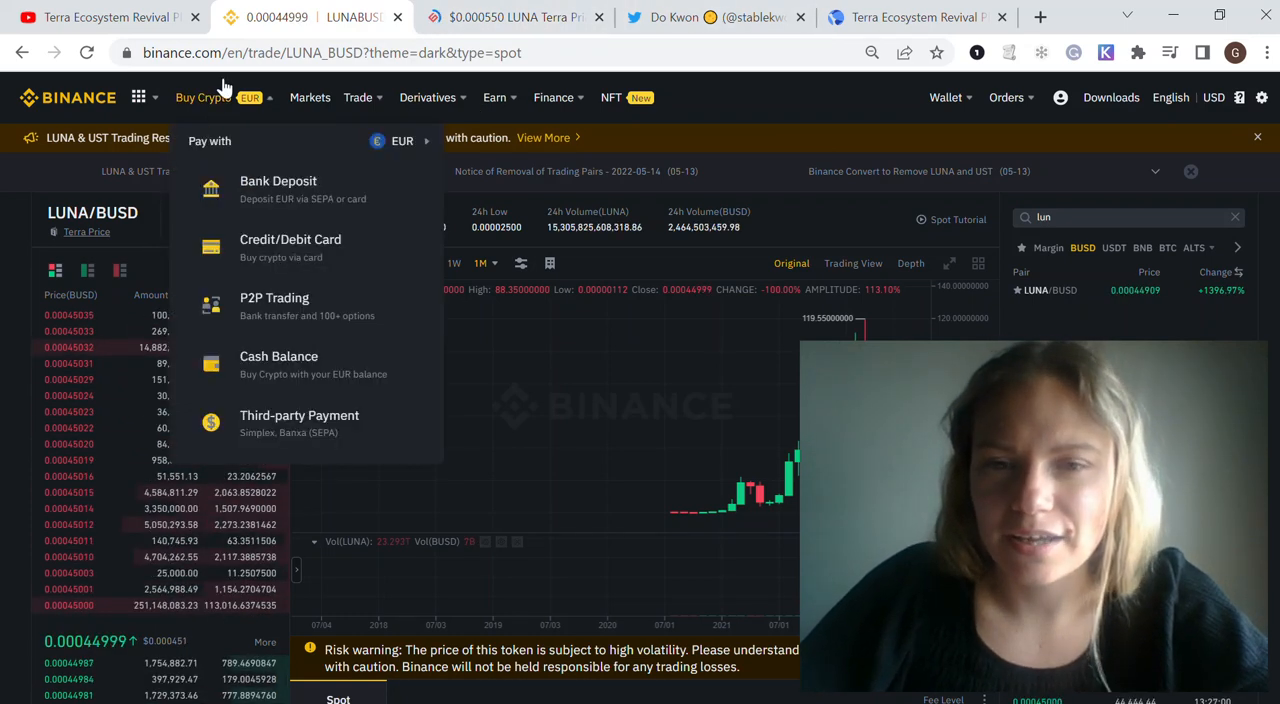
Review Binance's LUNA/BUSD order book, then open Crypto.com's 'LUNA Trading Incident' article.
click(513, 17)
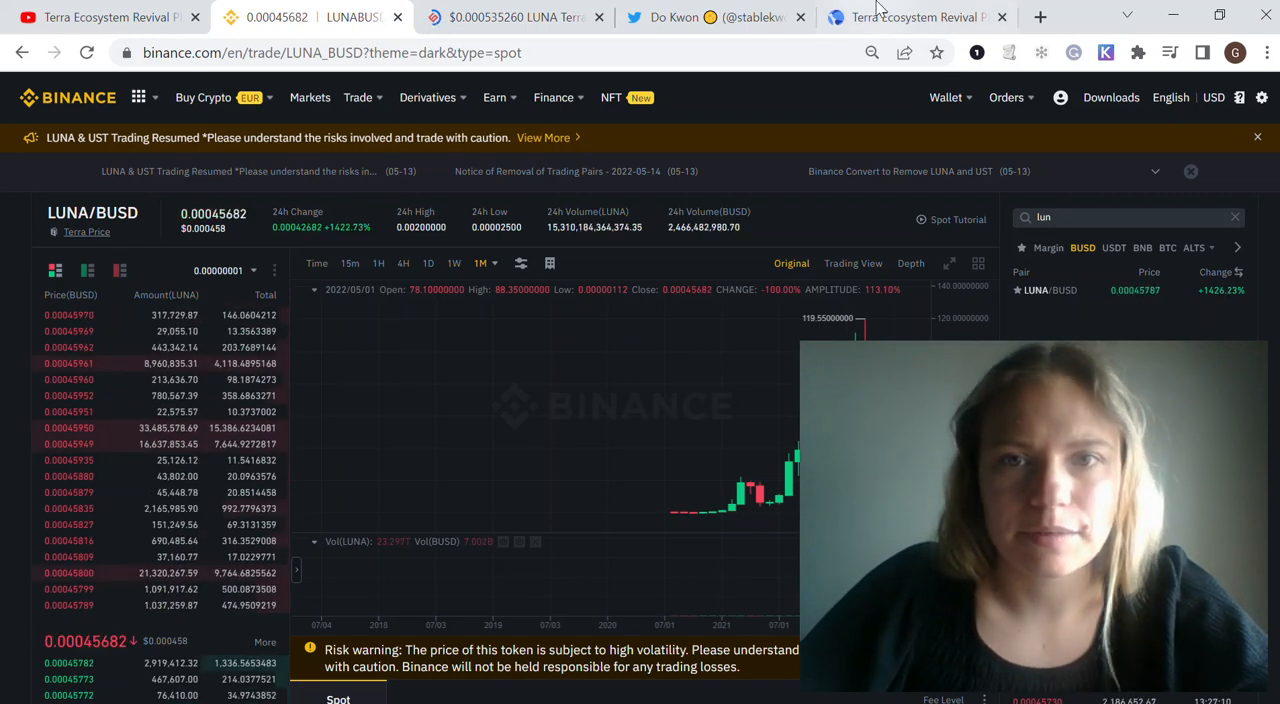
mouse_move(90, 573)
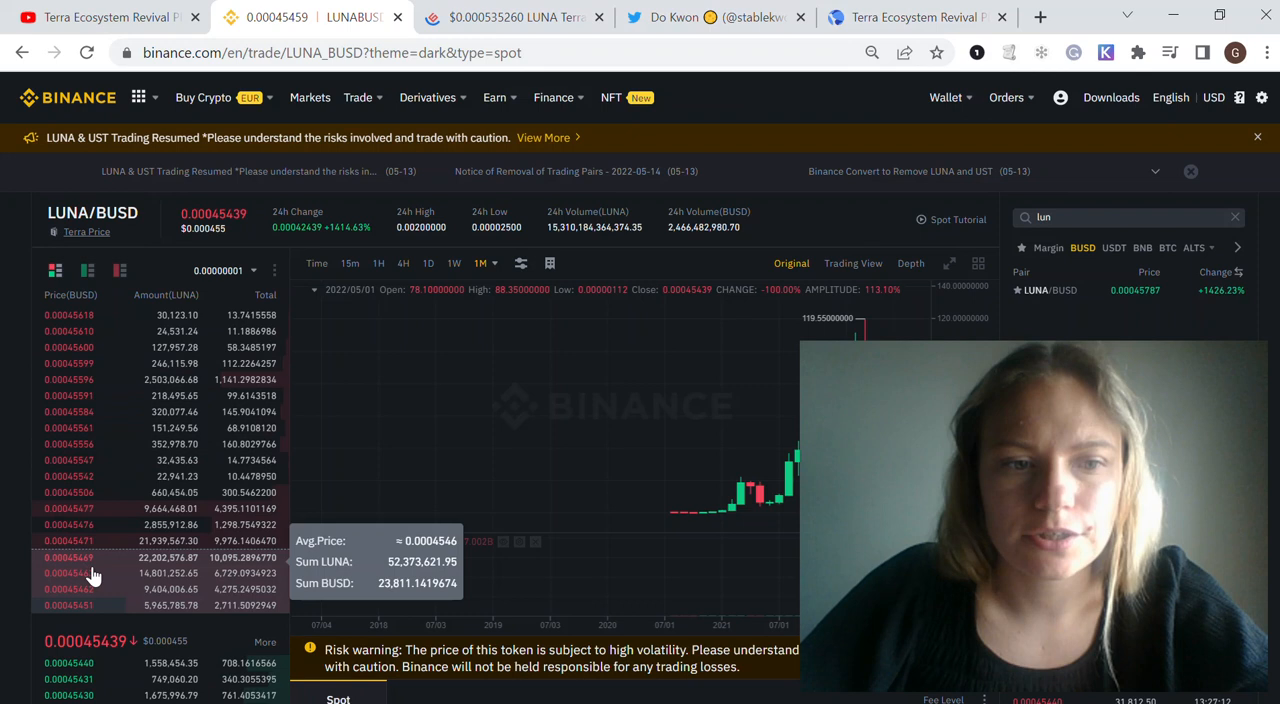
click(930, 17)
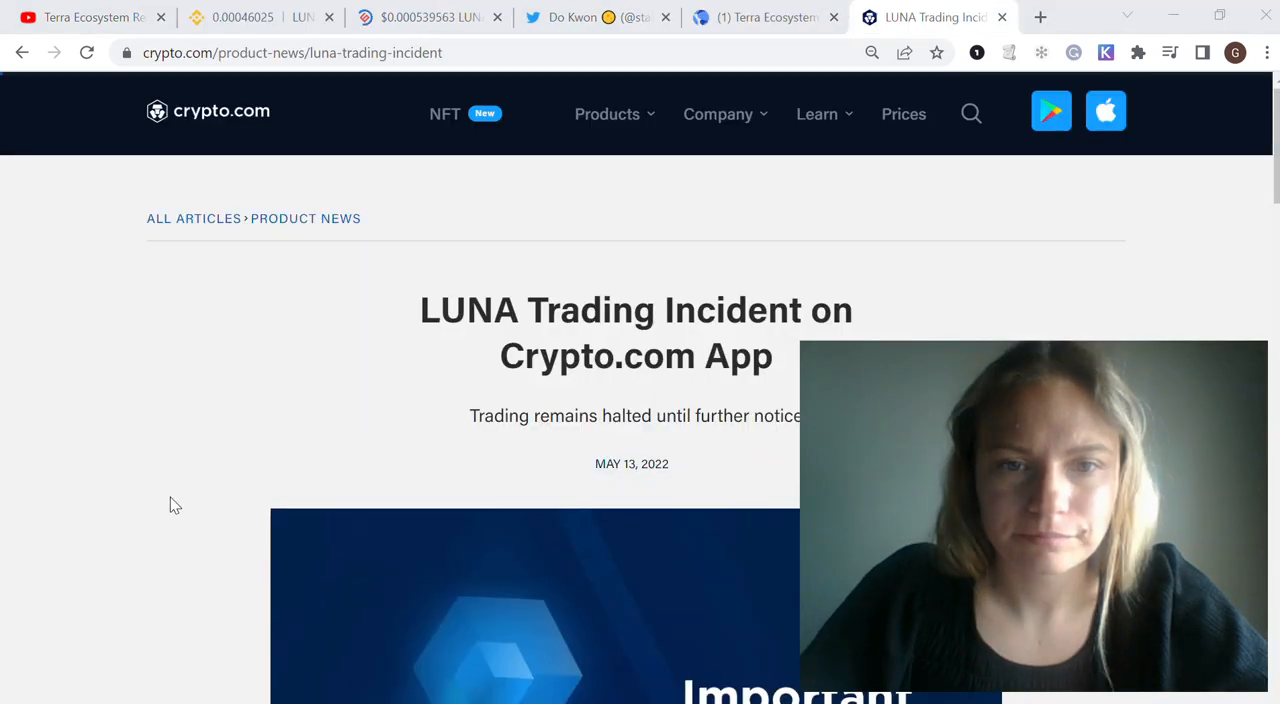
mouse_move(308, 304)
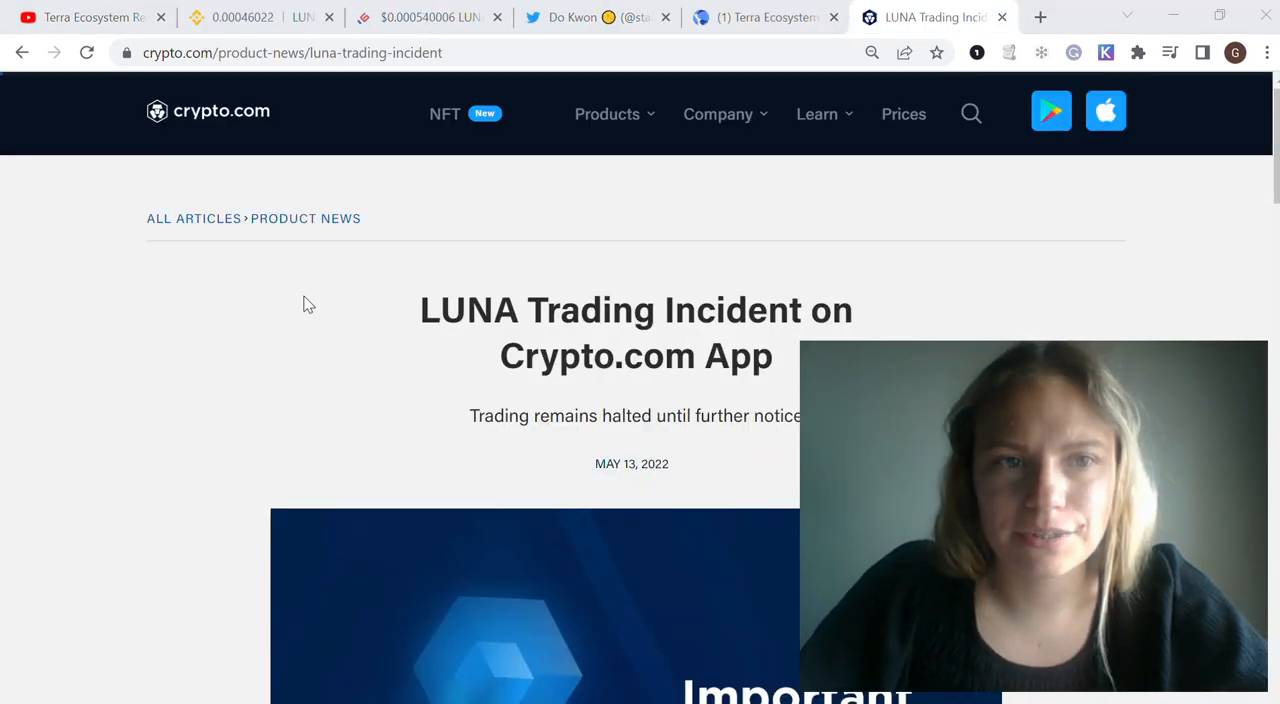
mouse_move(249, 167)
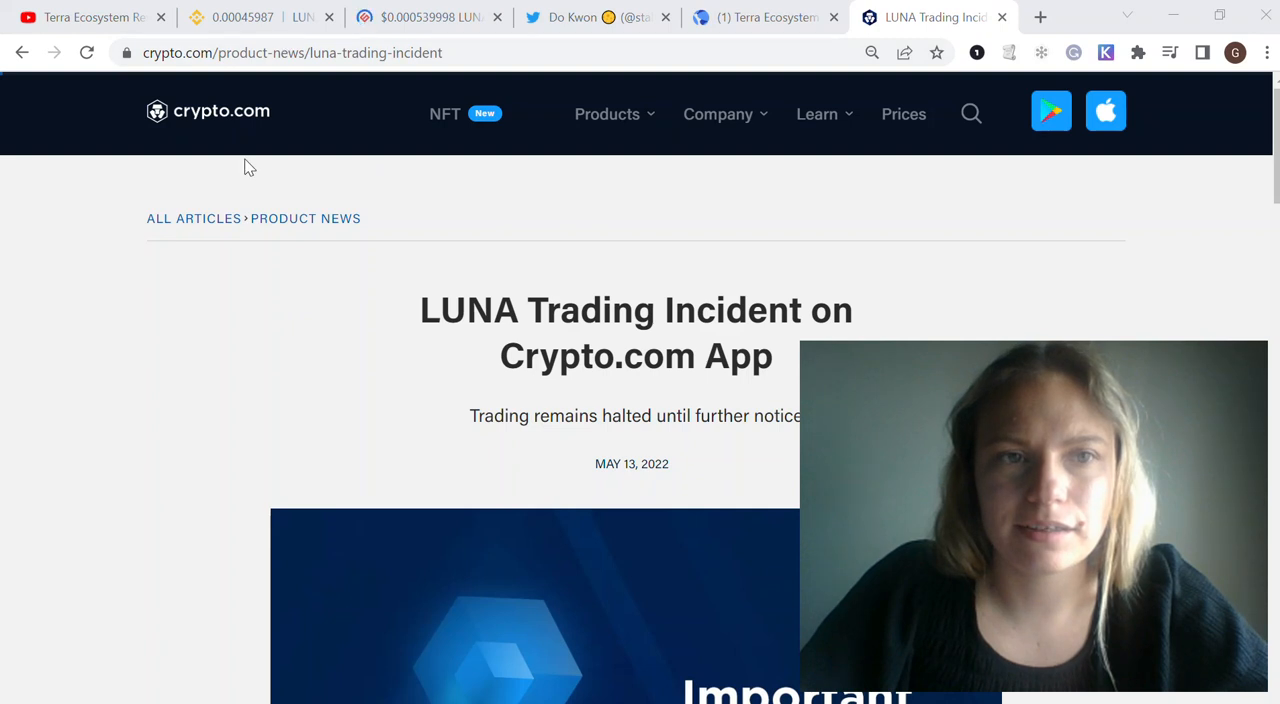
mouse_move(333, 240)
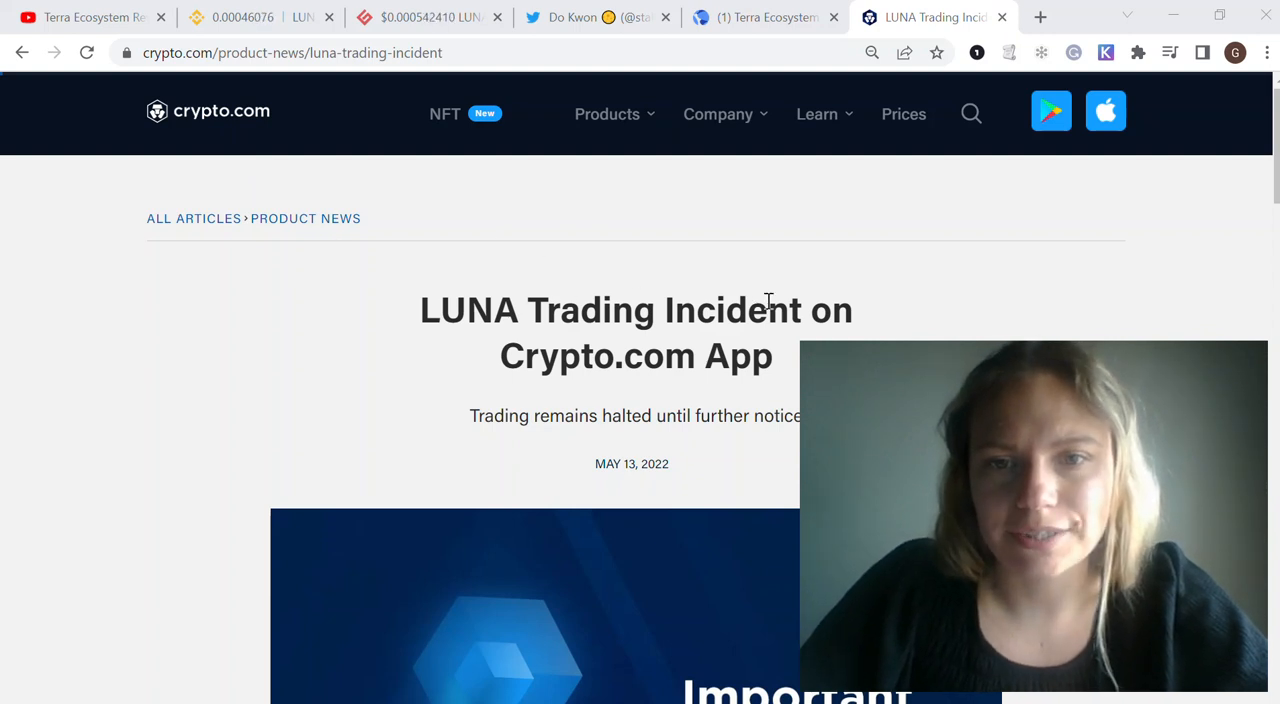
Read the incident article on reversed trades and USD $10 CRO credits, then open a new tab.
scroll(down, 3)
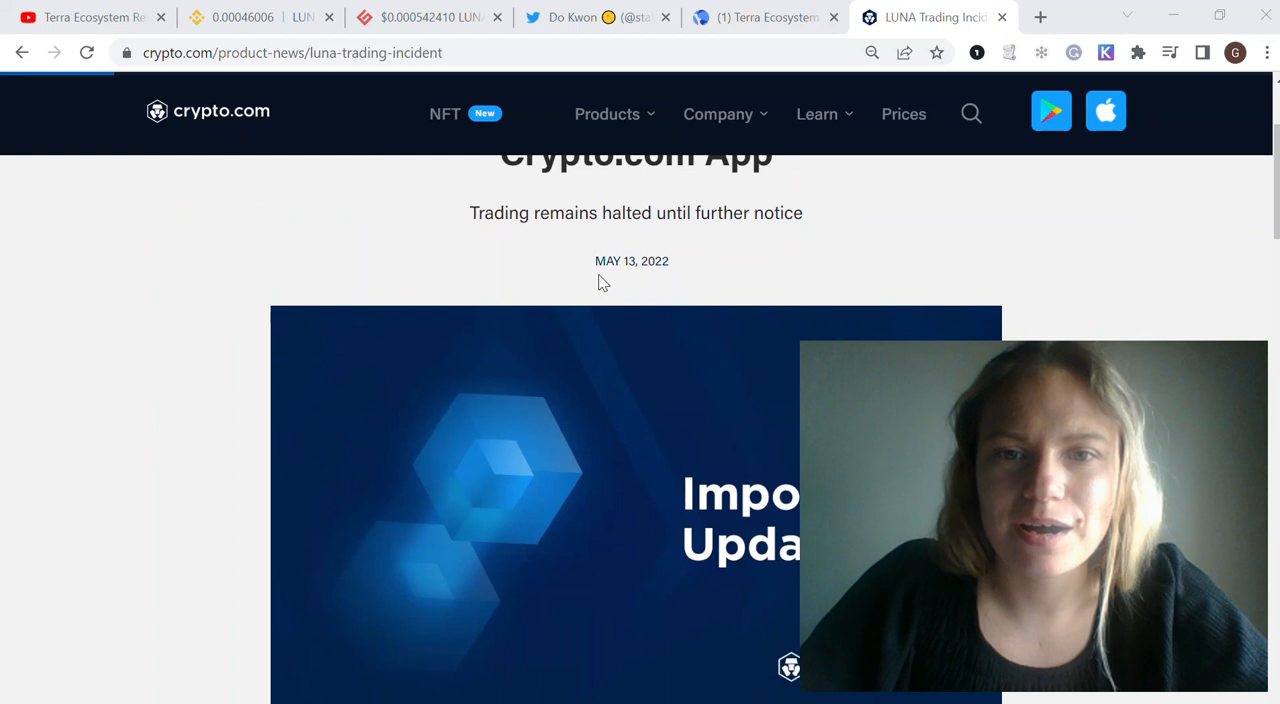
scroll(down, 3)
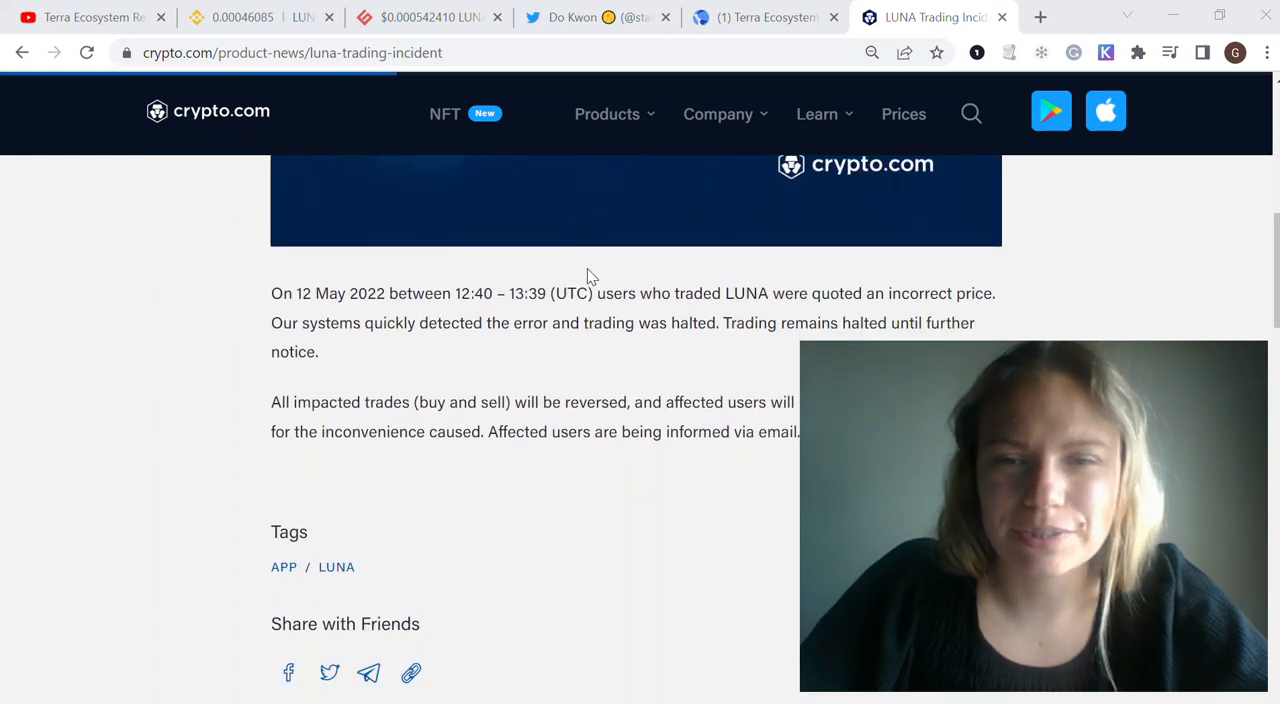
mouse_move(690, 300)
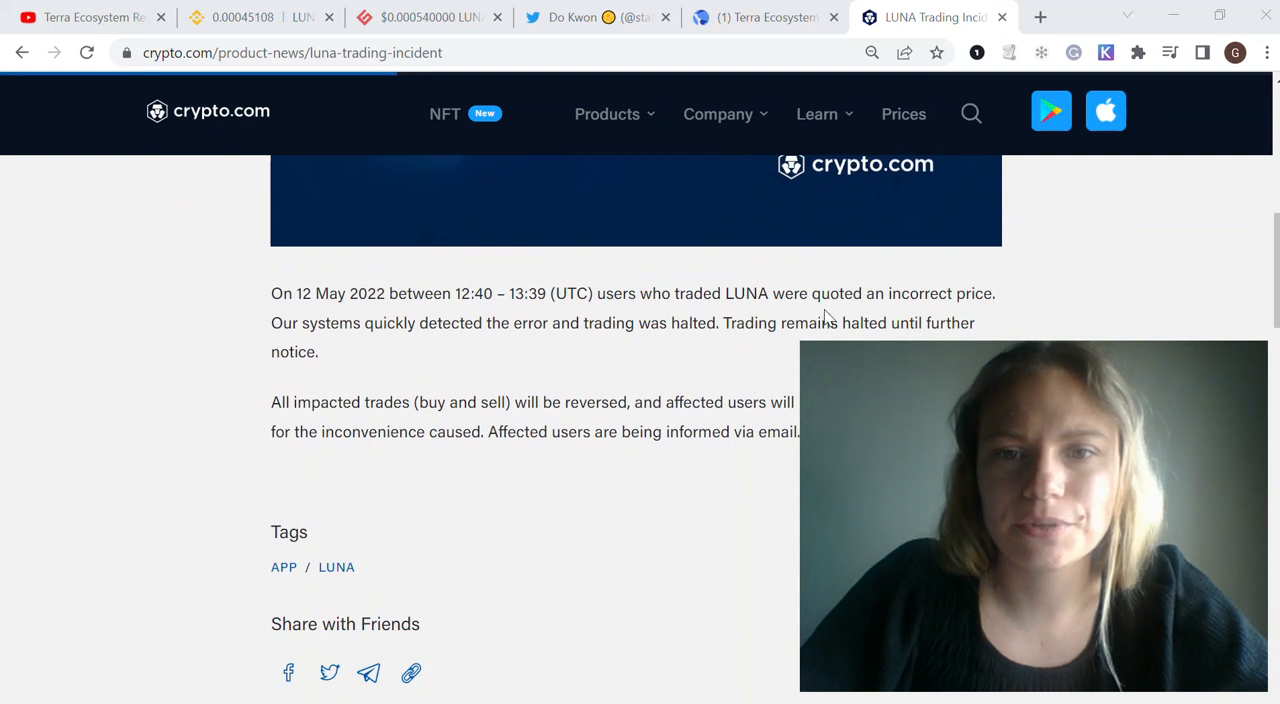
mouse_move(232, 302)
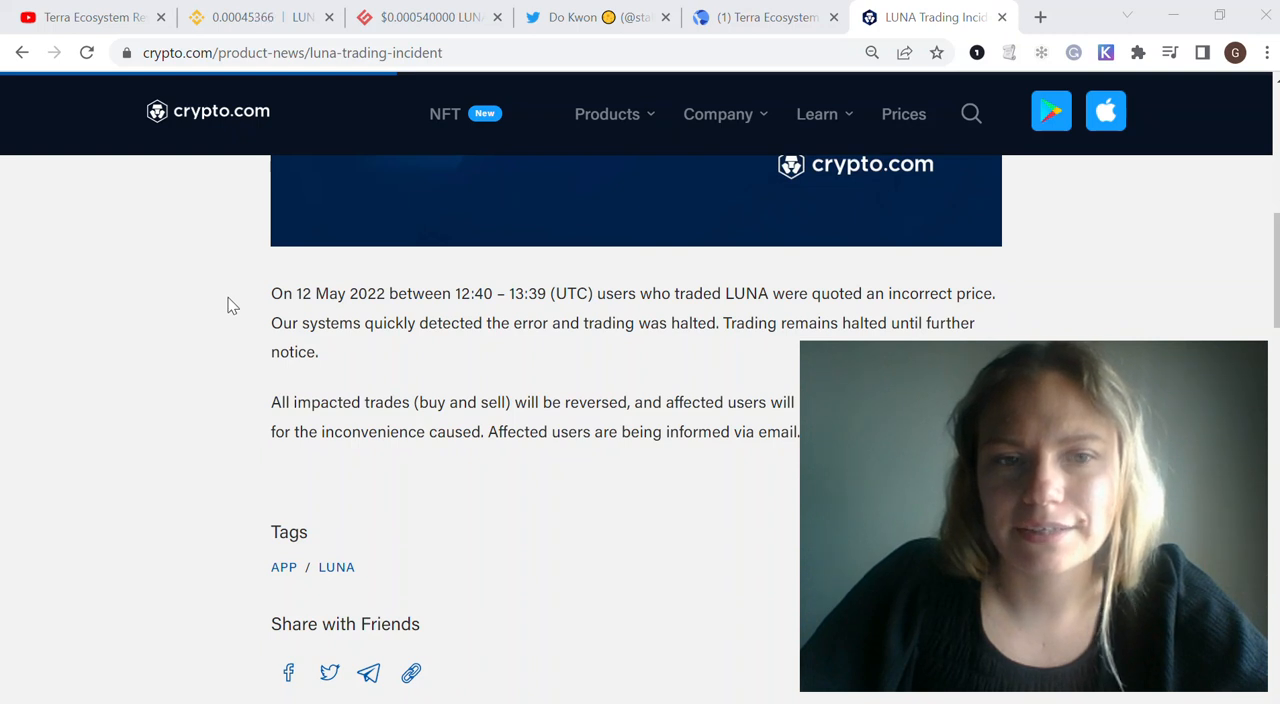
scroll(down, 3)
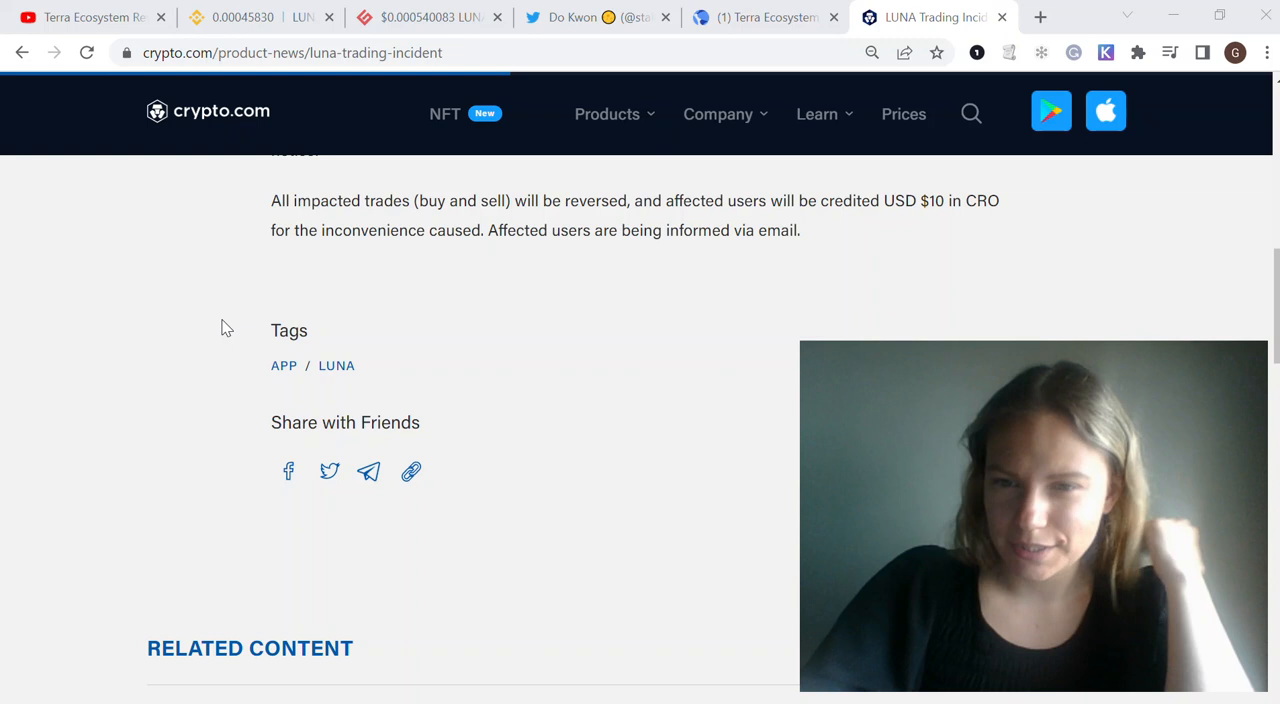
mouse_move(238, 330)
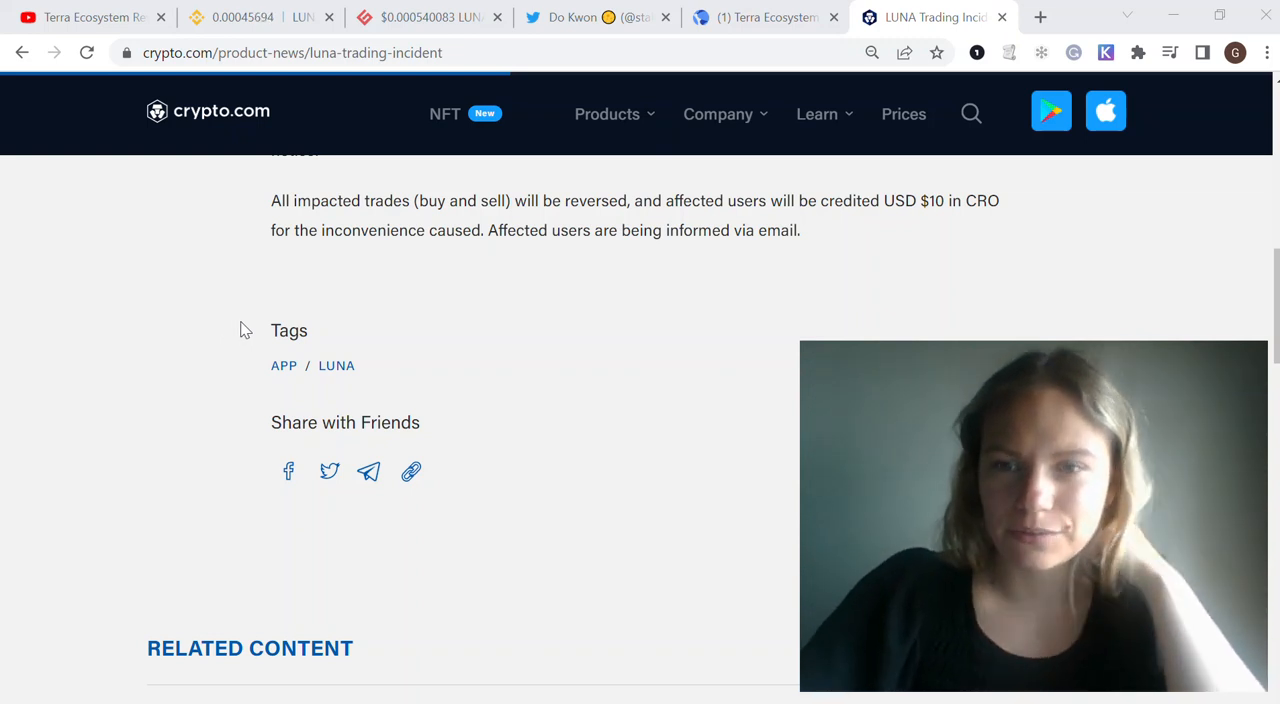
scroll(up, 3)
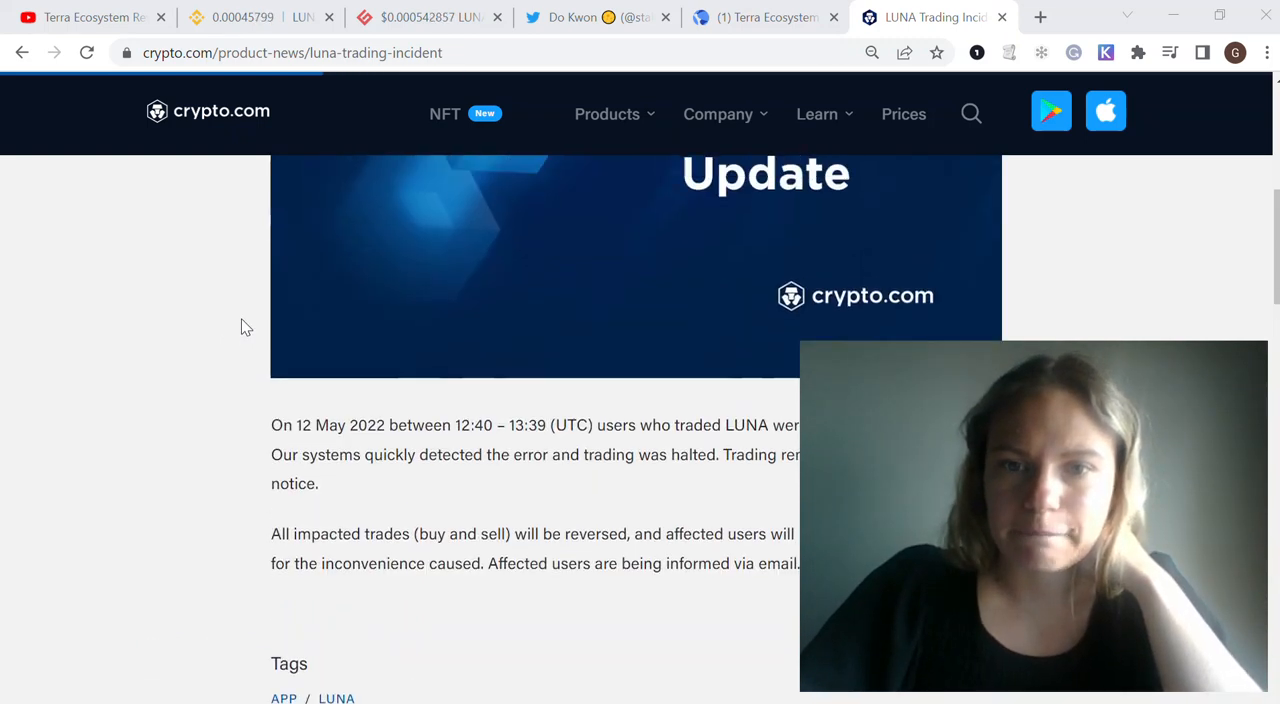
scroll(up, 3)
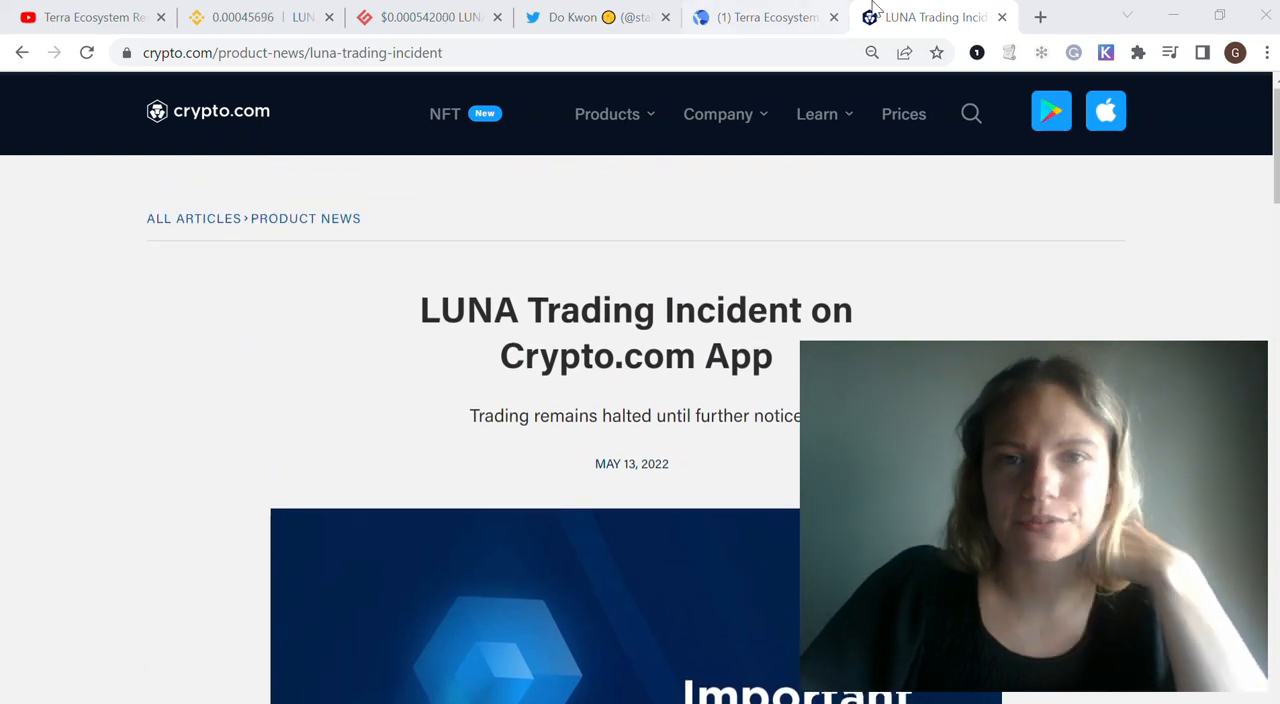
click(1040, 17)
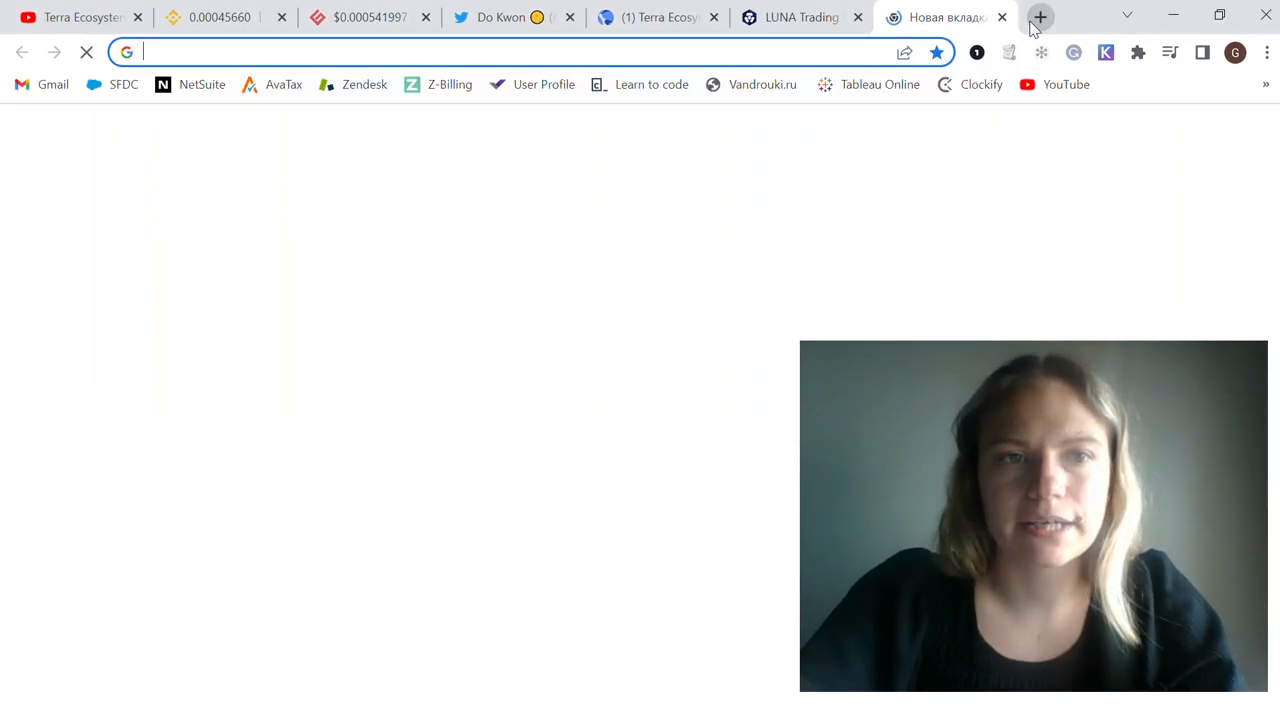
Load twitter.com, search 'kris', and open Kris's verified Crypto.com CEO profile.
text(twitter.com/home)
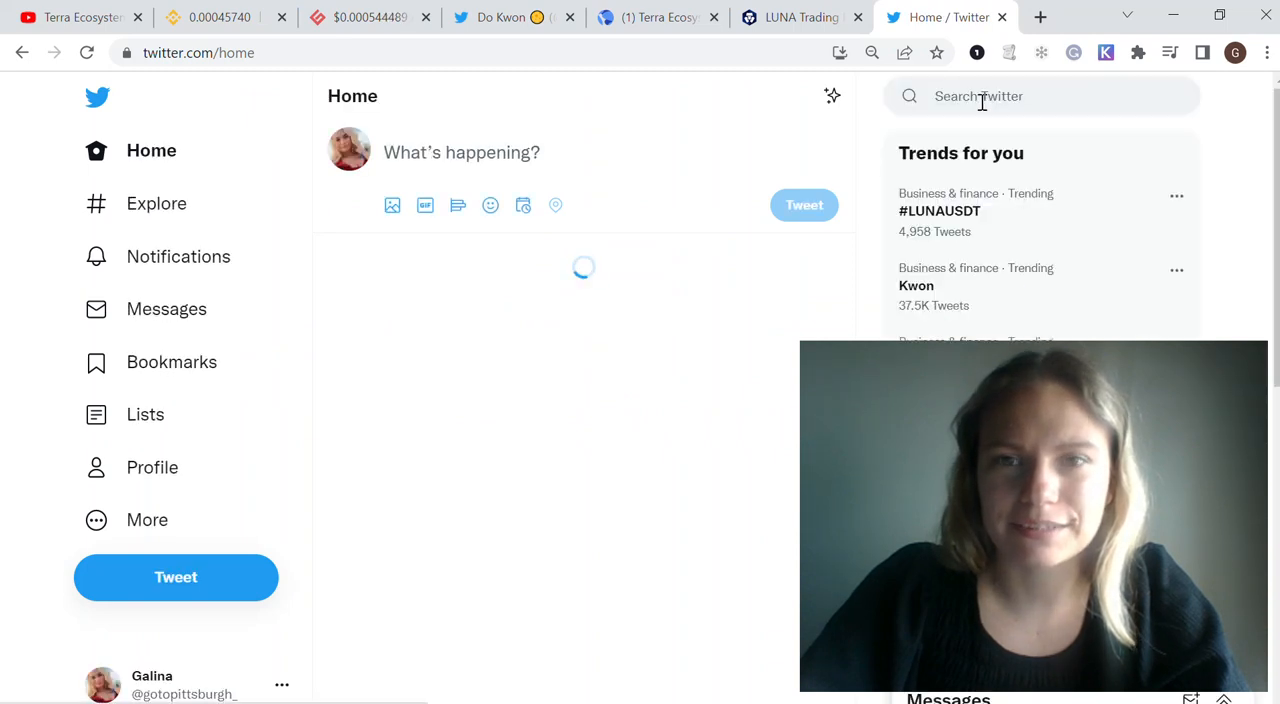
text(kri)
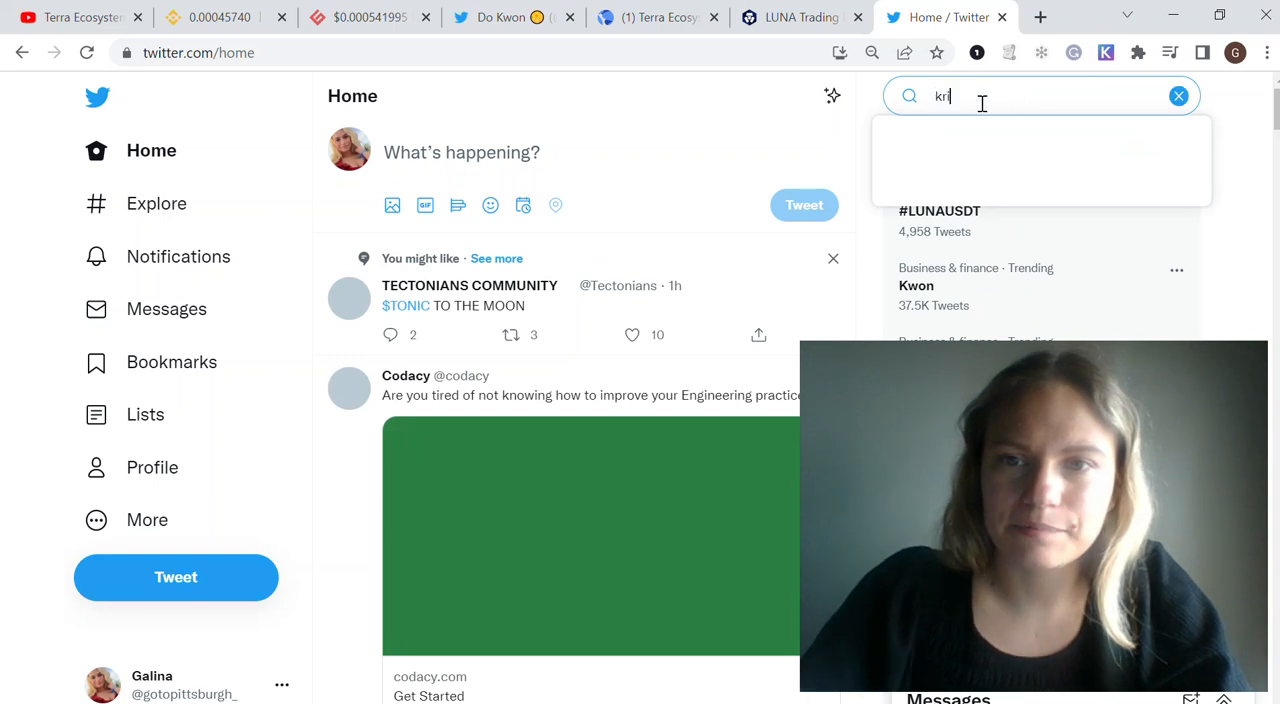
text(s)
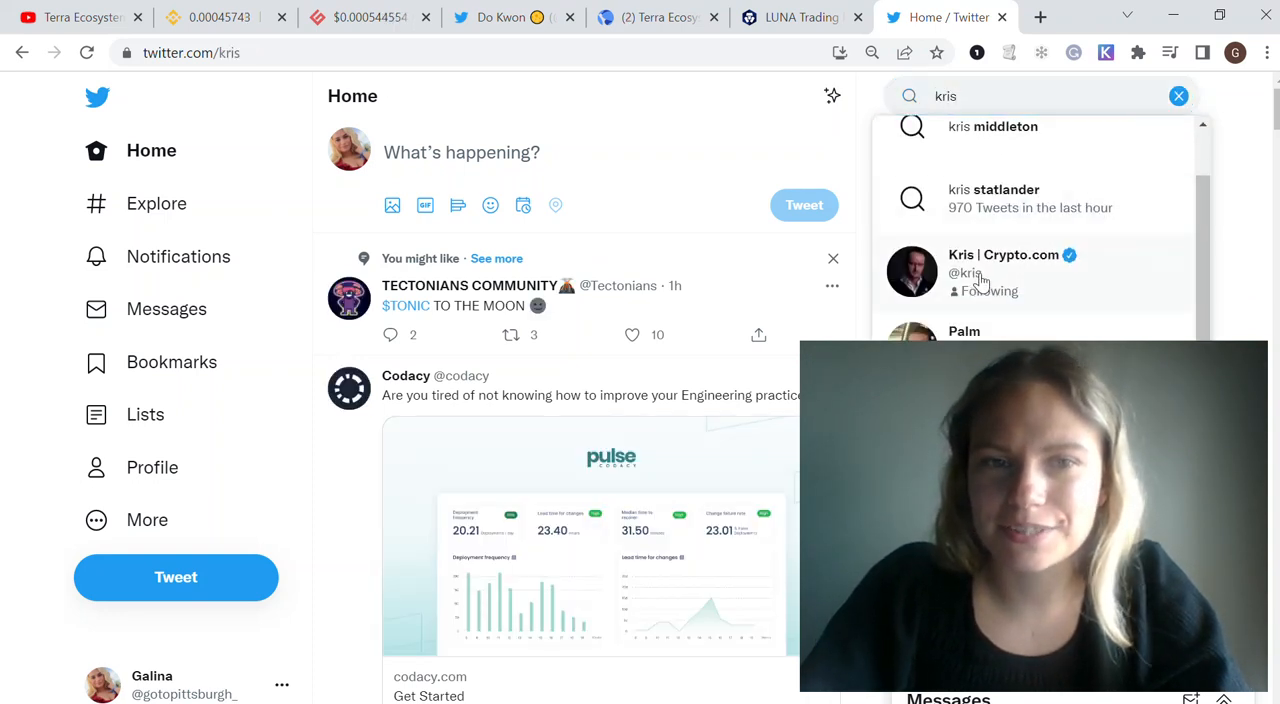
click(1003, 263)
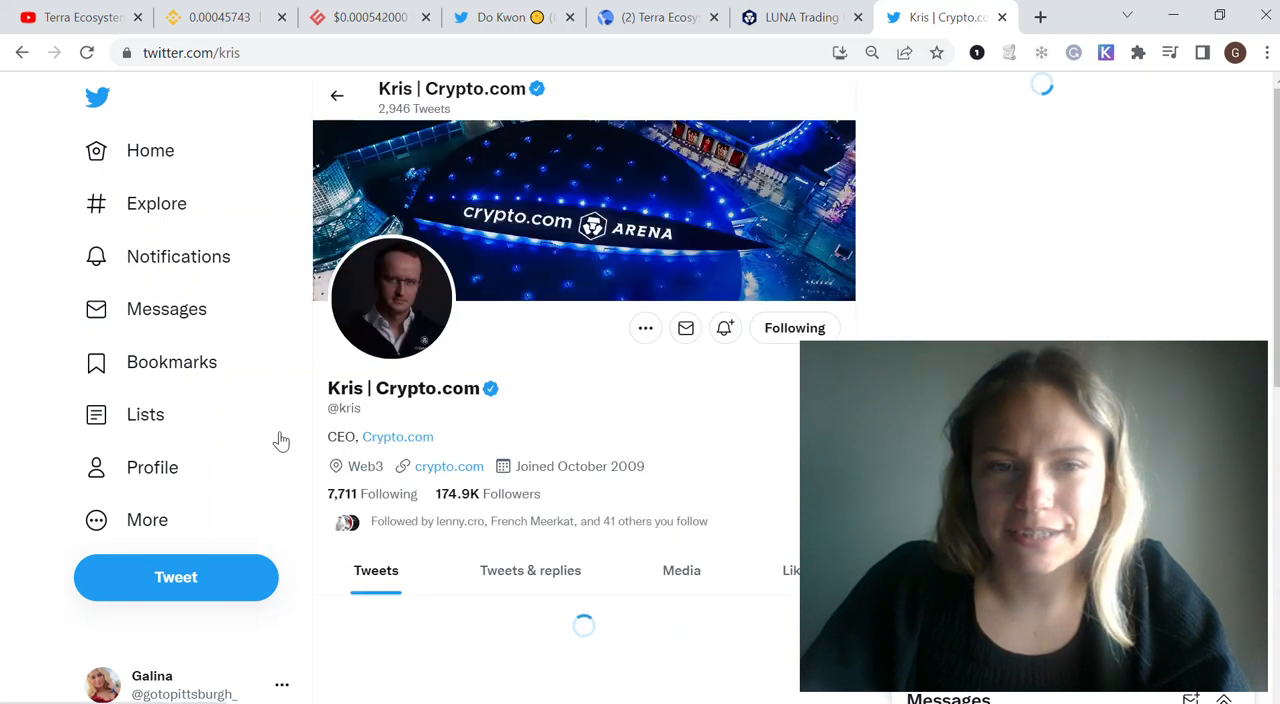
Read Kris's tweets on the Luna glitch and re-enabled accounts, then return to Binance LUNA/BUSD.
scroll(down, 3)
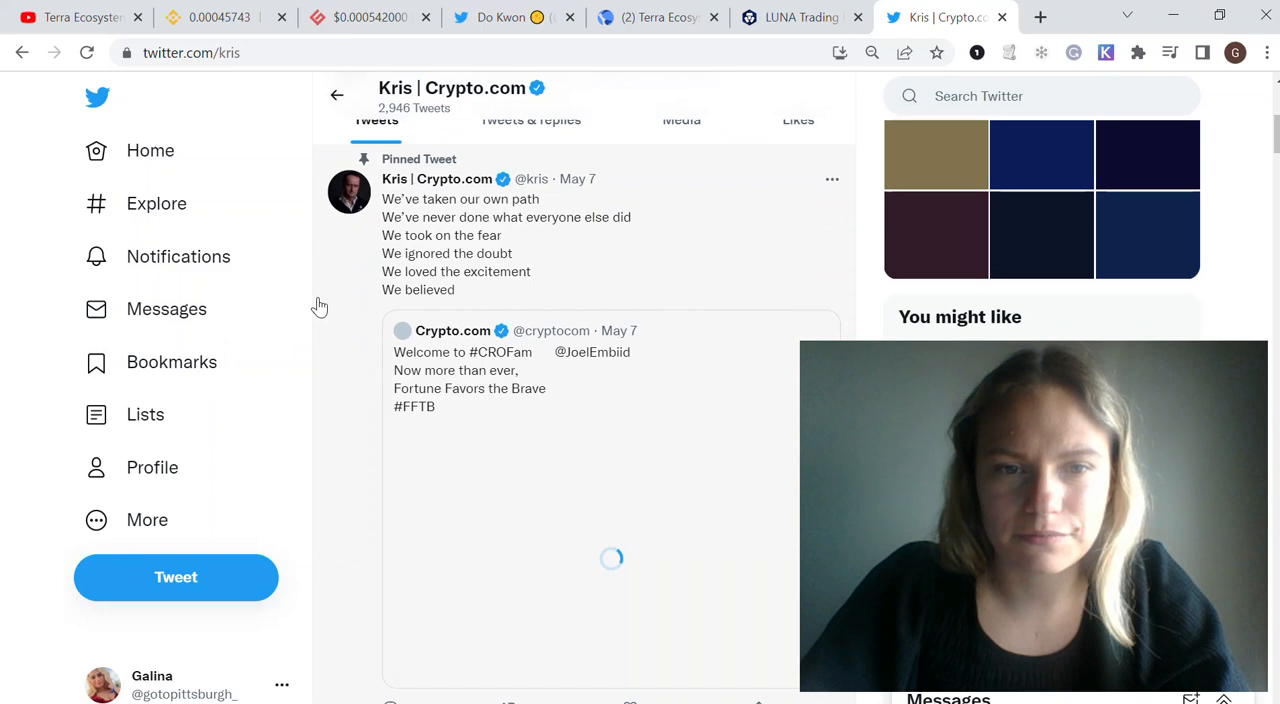
scroll(down, 3)
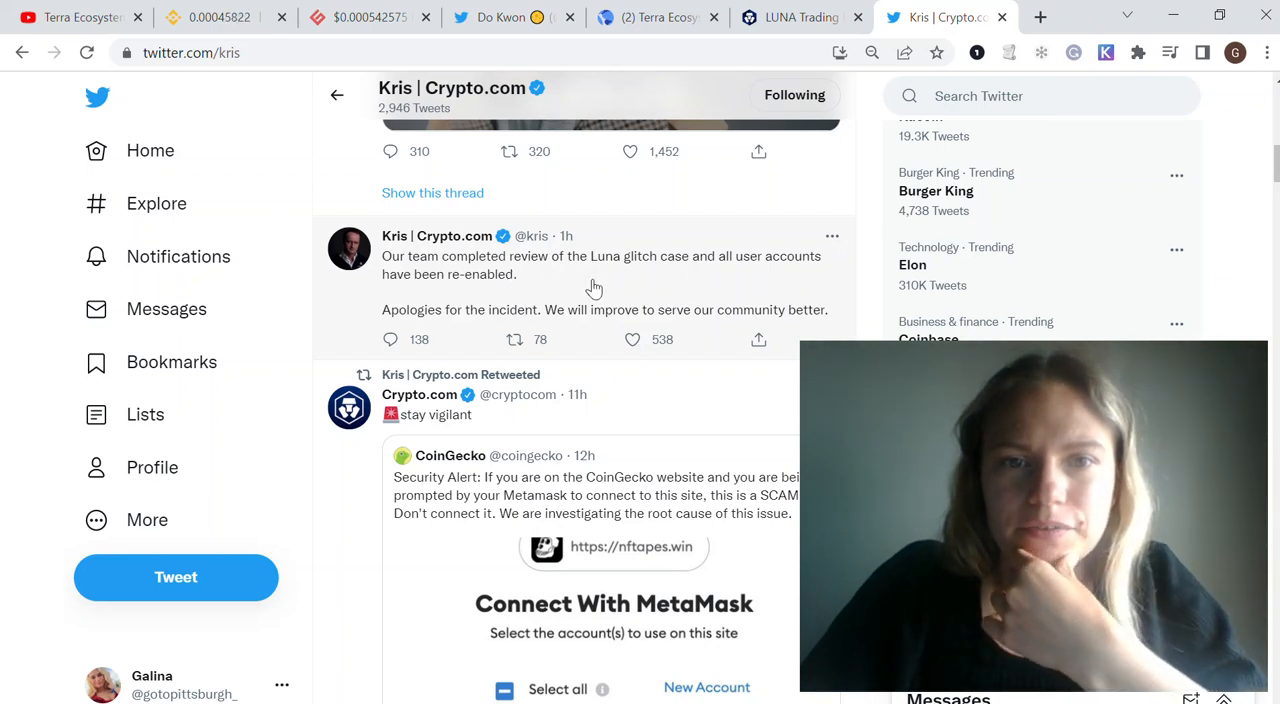
mouse_move(777, 288)
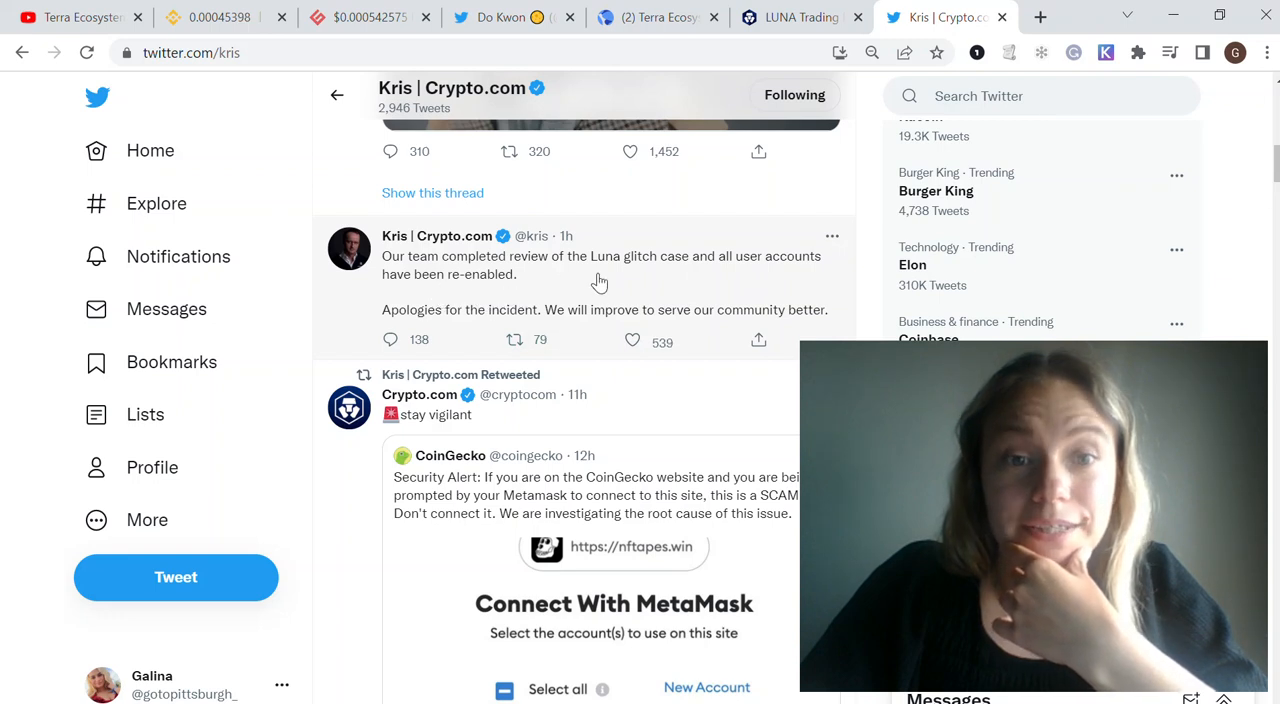
mouse_move(595, 343)
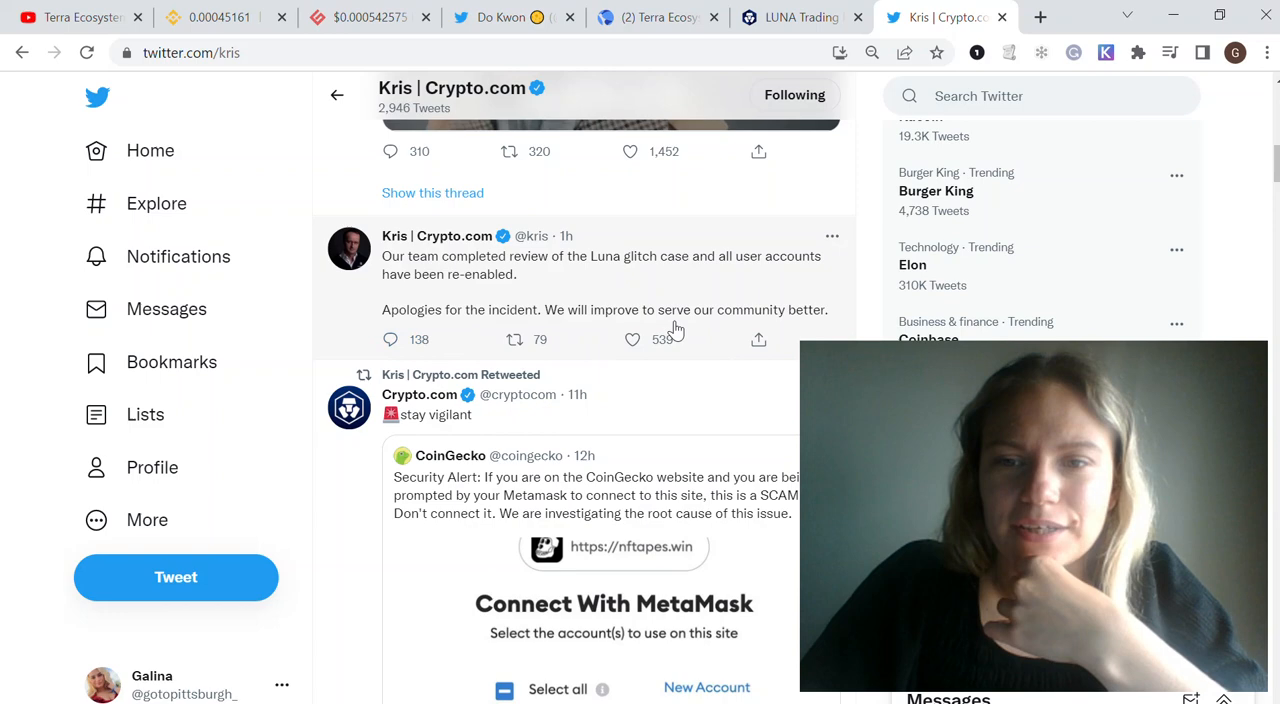
scroll(down, 3)
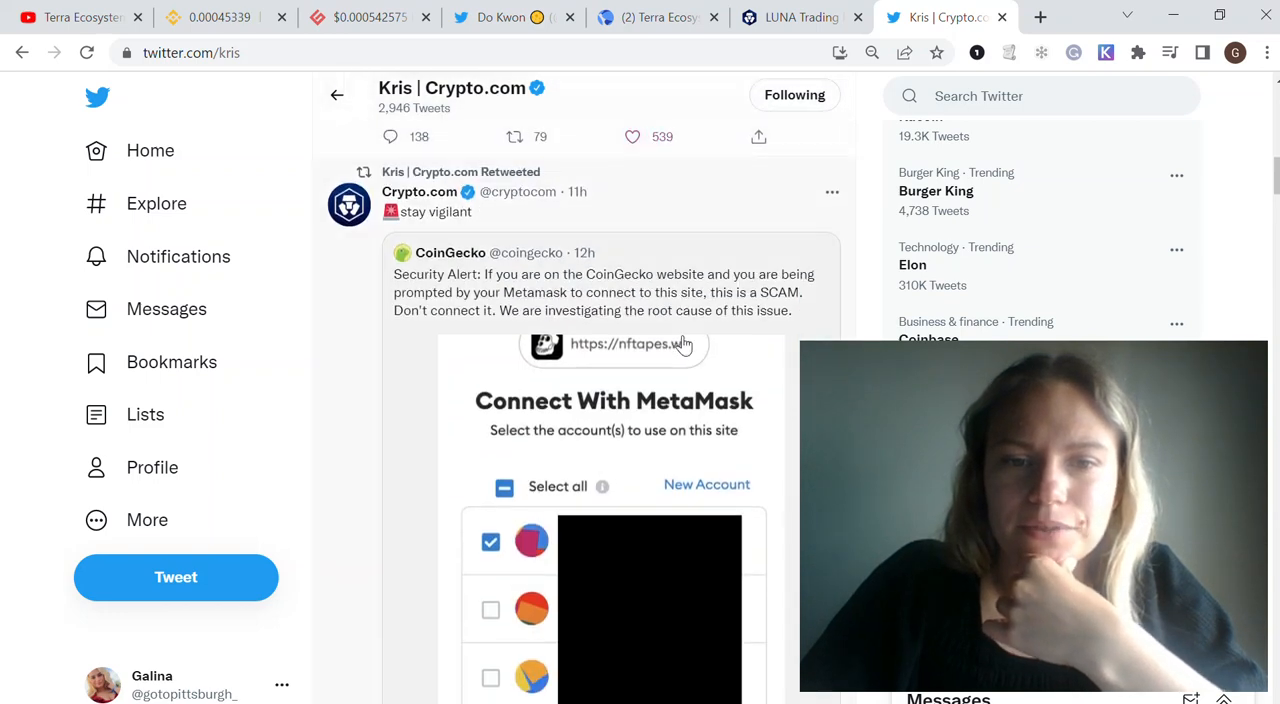
scroll(down, 3)
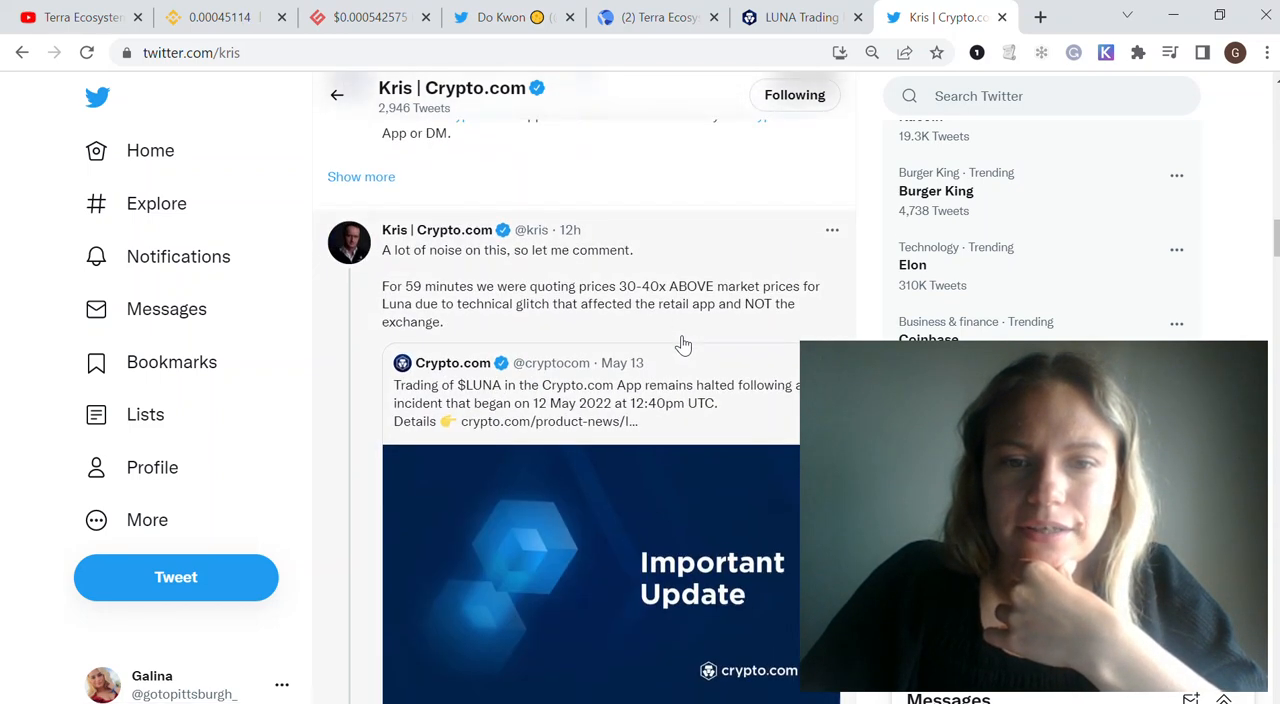
scroll(down, 3)
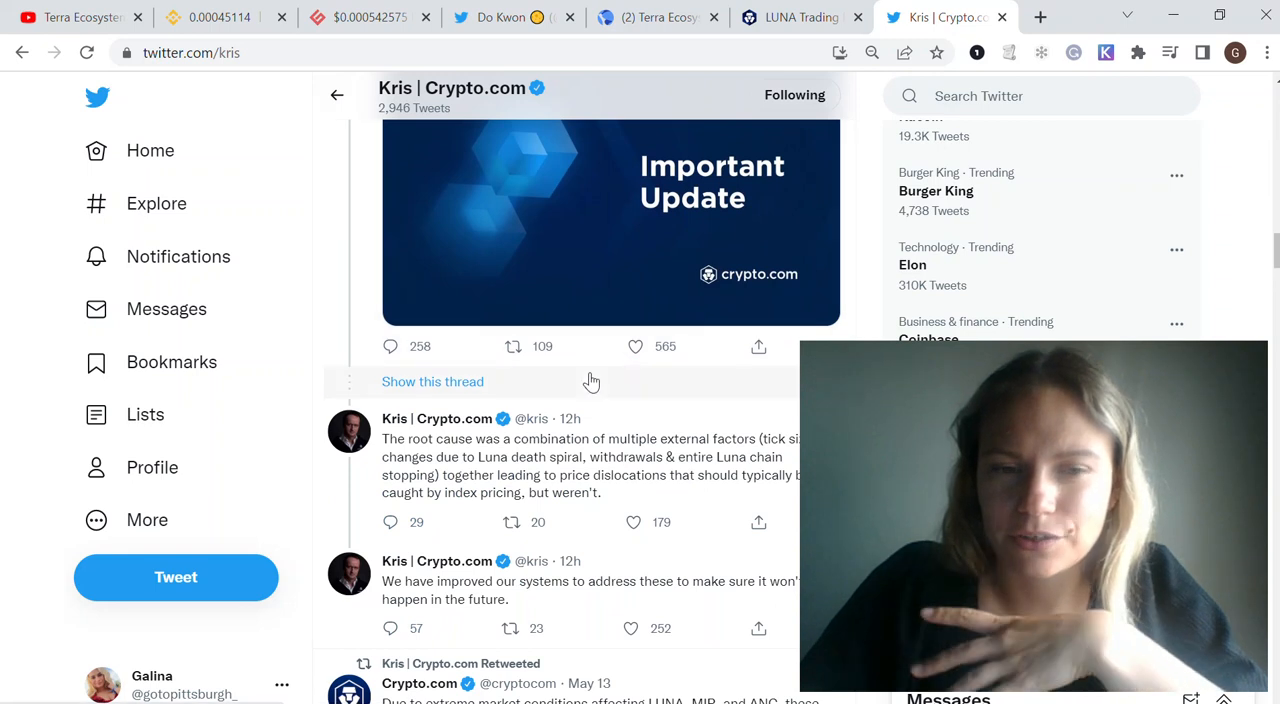
mouse_move(585, 390)
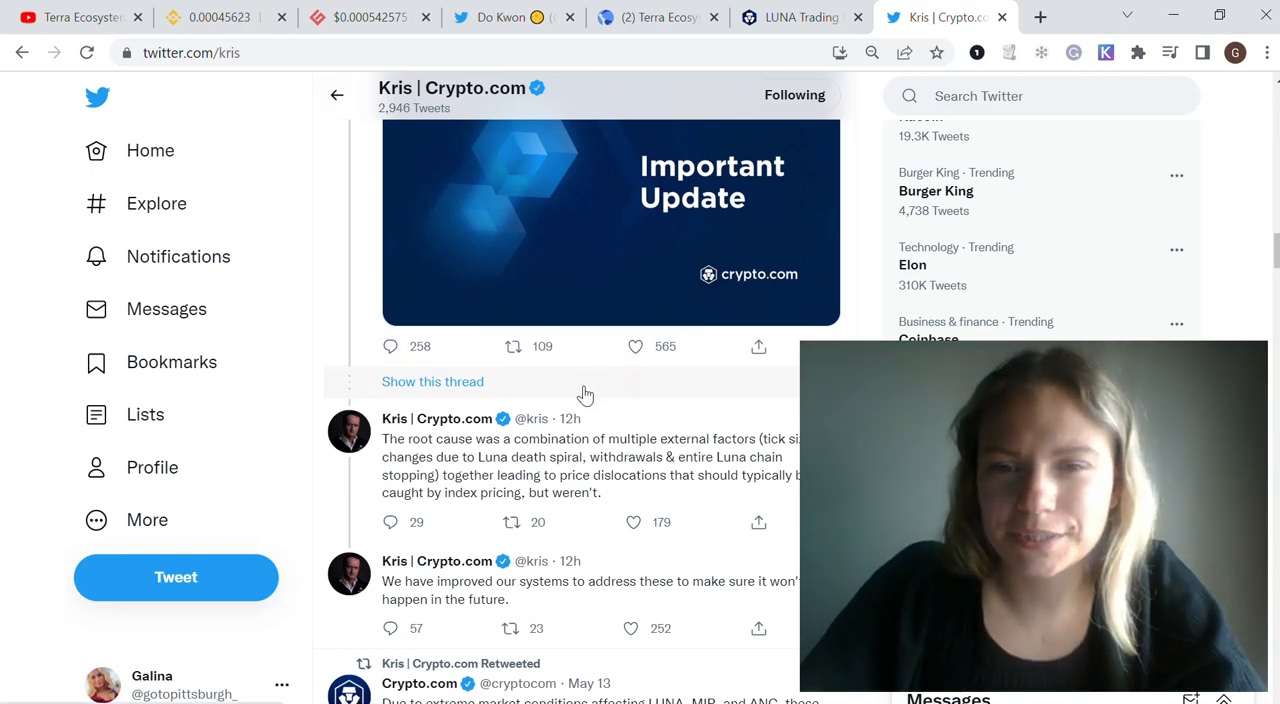
scroll(up, 3)
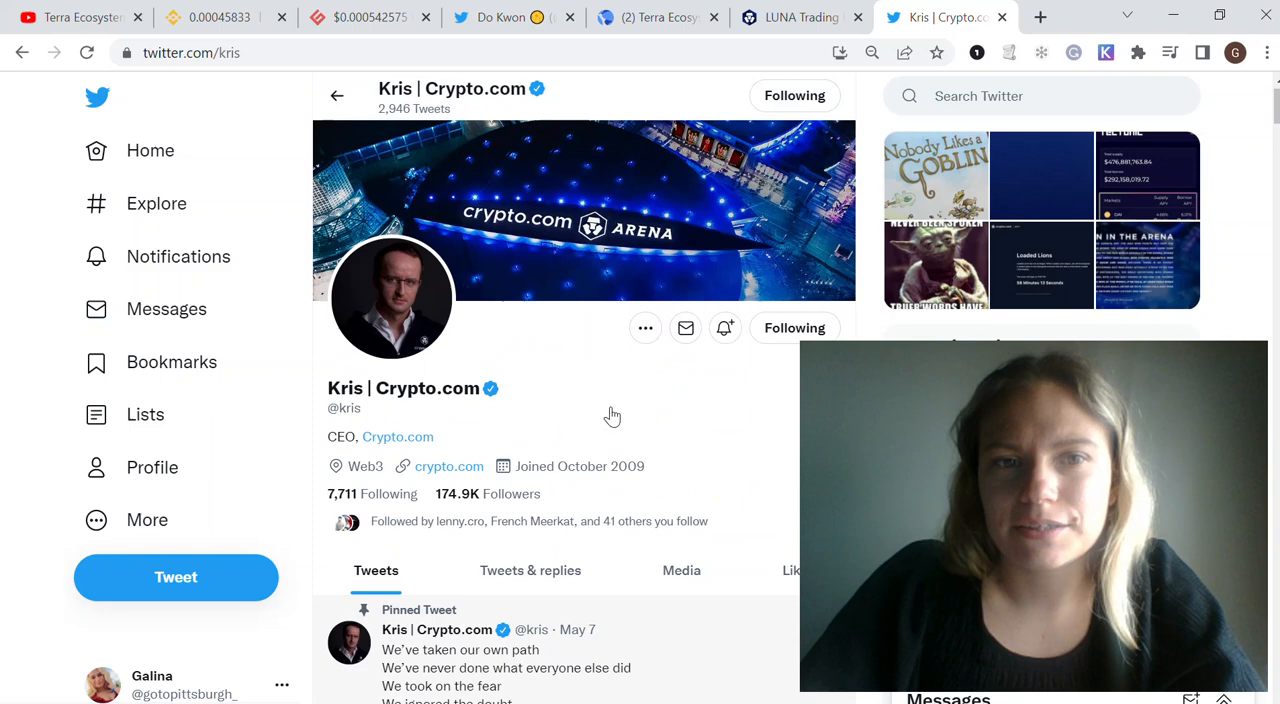
click(212, 17)
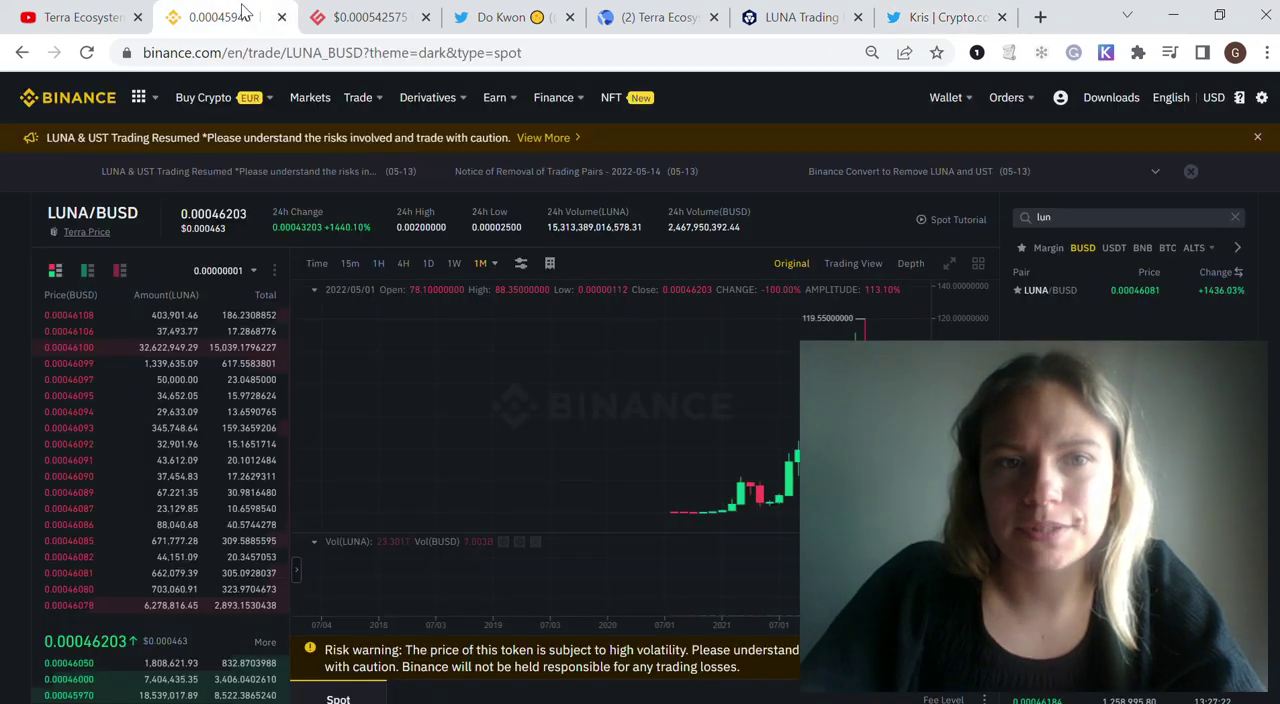